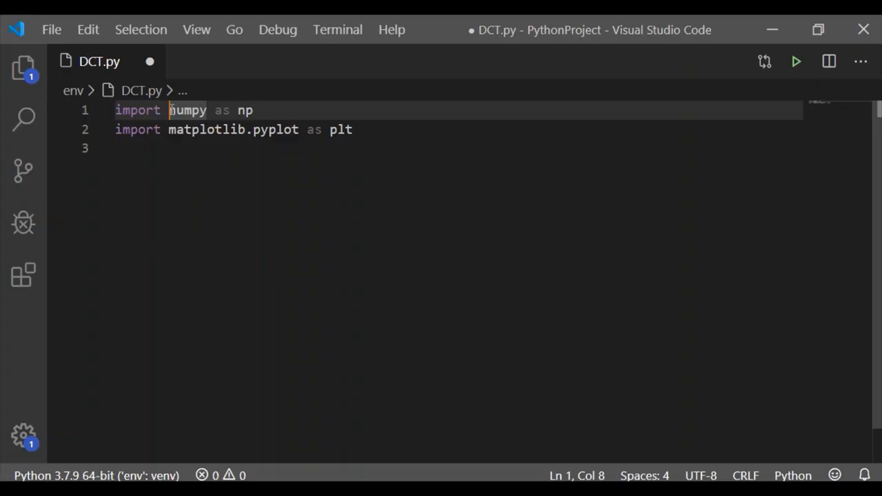
# Step: Add 'from scipy.fft import dct, idct' as the third import, with blank lines below
pyautogui.moveTo(168, 110); pyautogui.dragTo(254, 111)
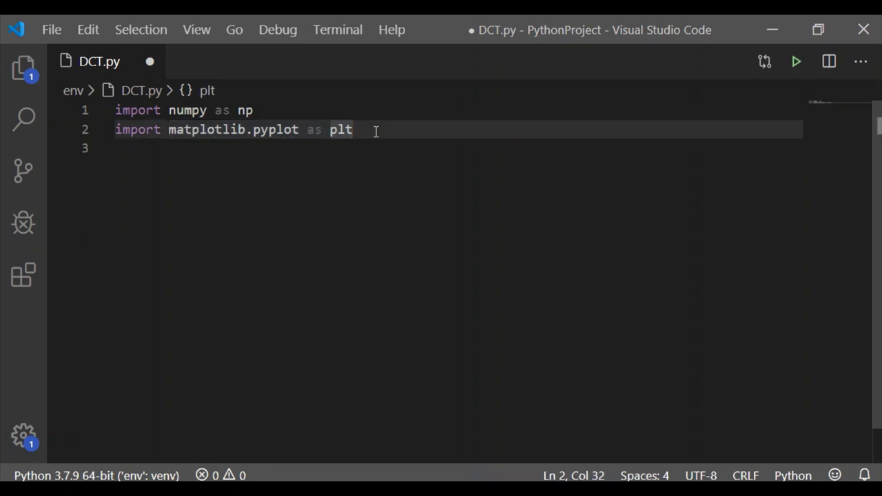
pyautogui.write('from scipy')
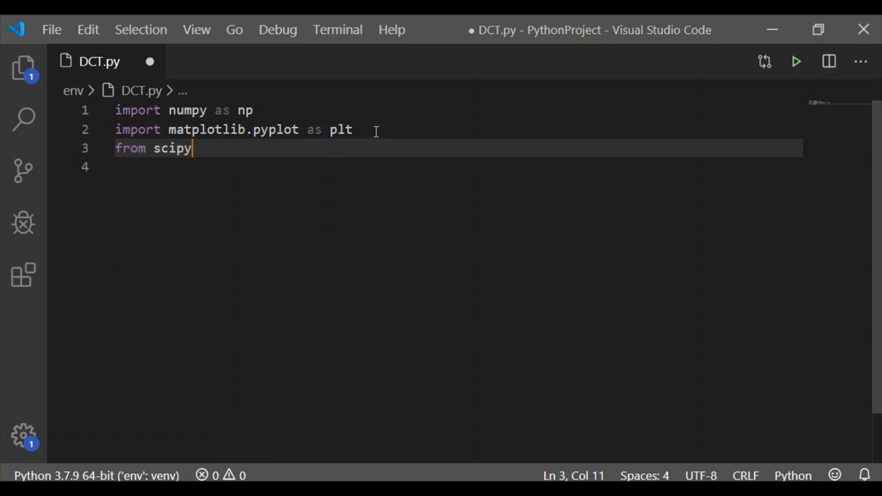
pyautogui.write('.ff')
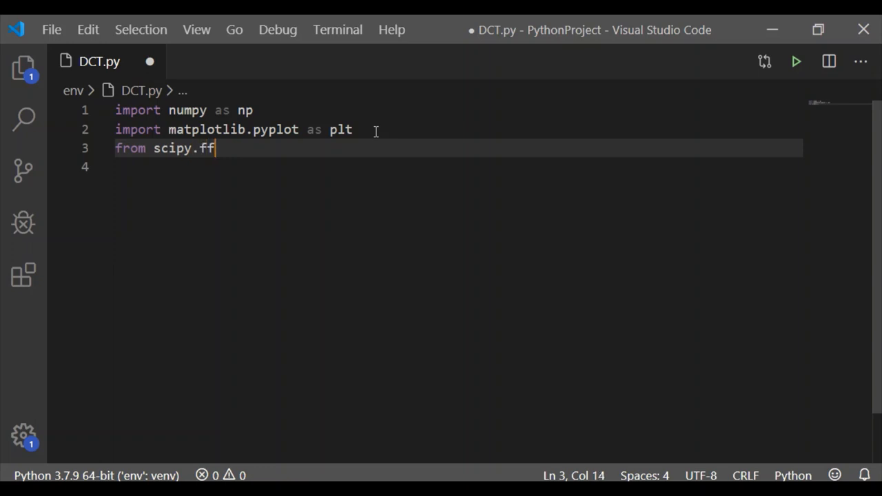
pyautogui.write('t import')
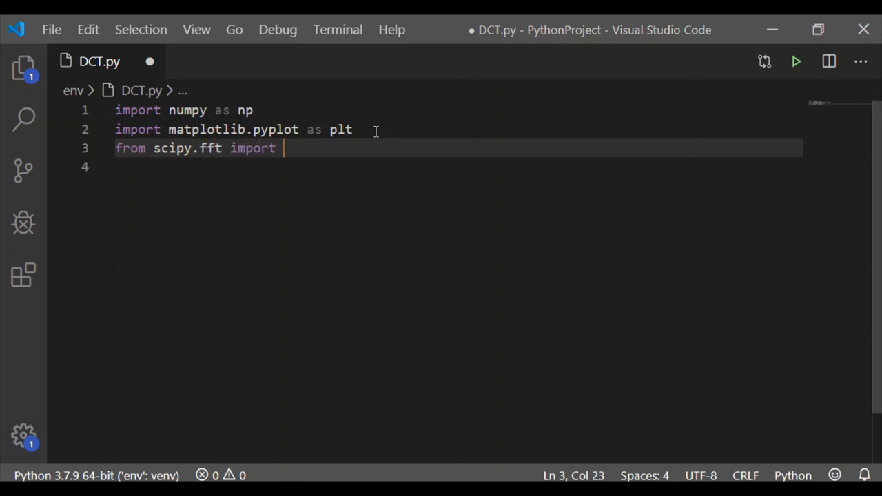
pyautogui.write('dct')
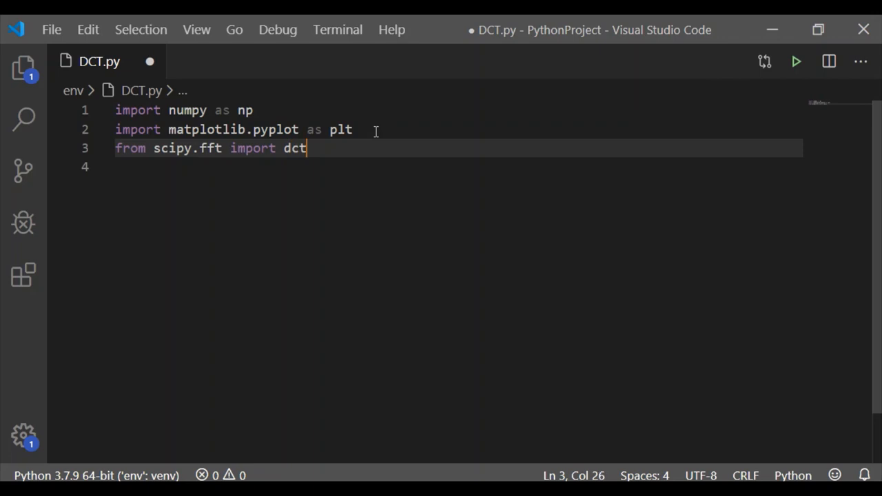
pyautogui.write(', idct')
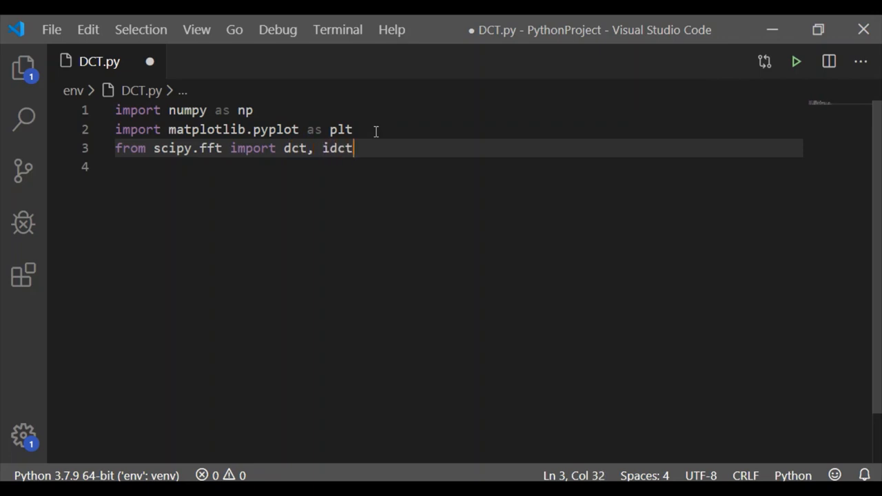
pyautogui.press('Enter')
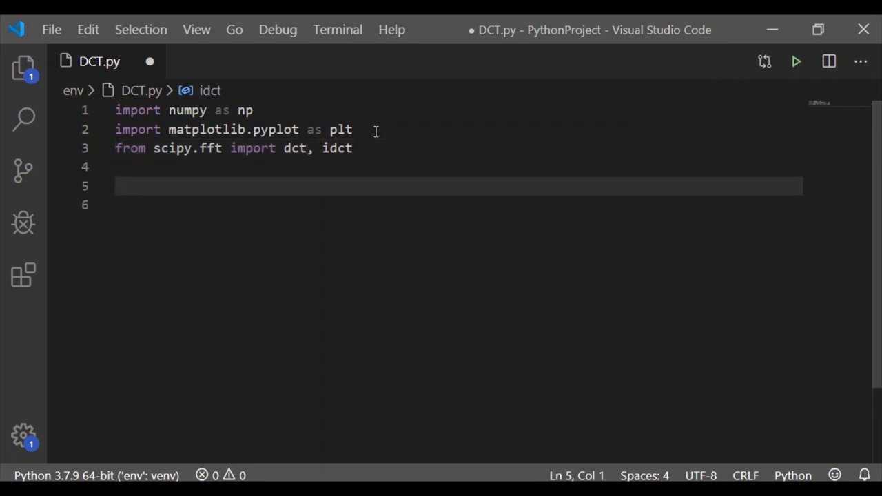
# Step: Write the outline comments '#Define signal s' and '#20 coefficient -DCT'
pyautogui.write('#Define signal s')
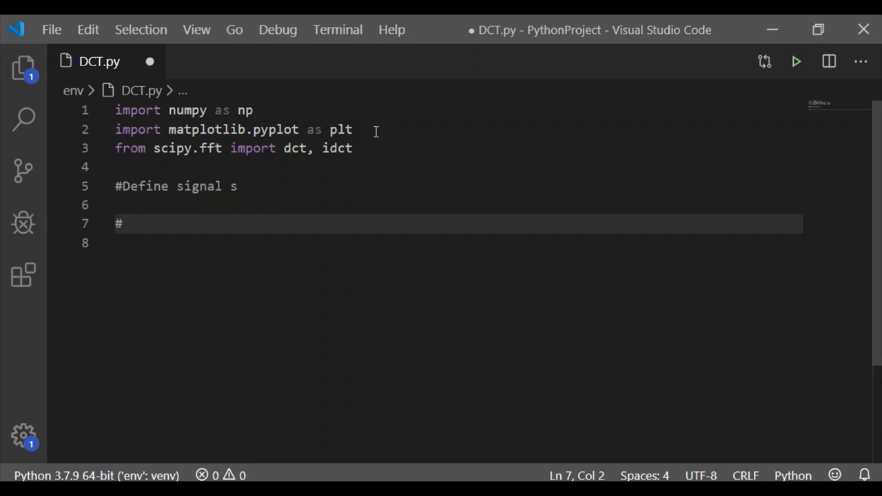
pyautogui.write('20 coeffi')
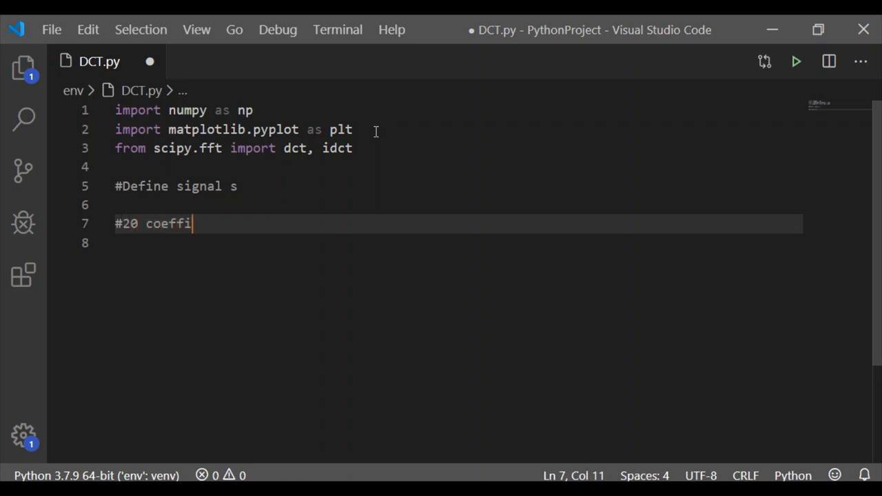
pyautogui.write('cient')
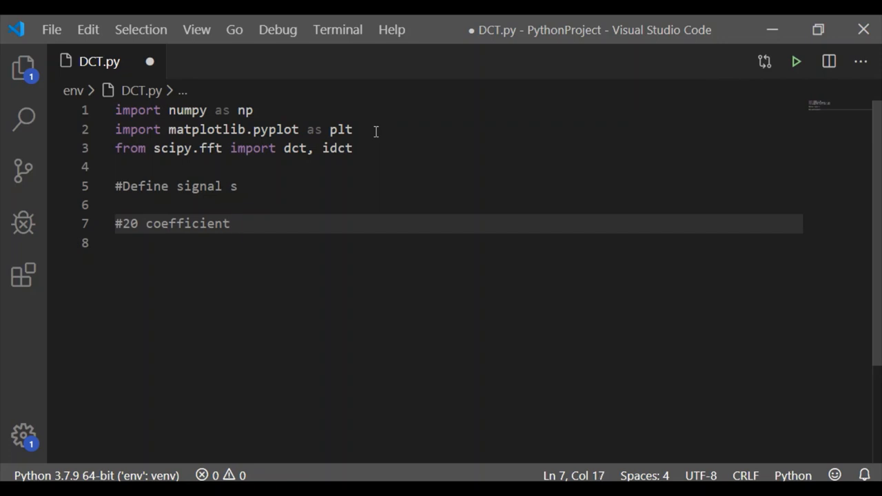
pyautogui.write('-D')
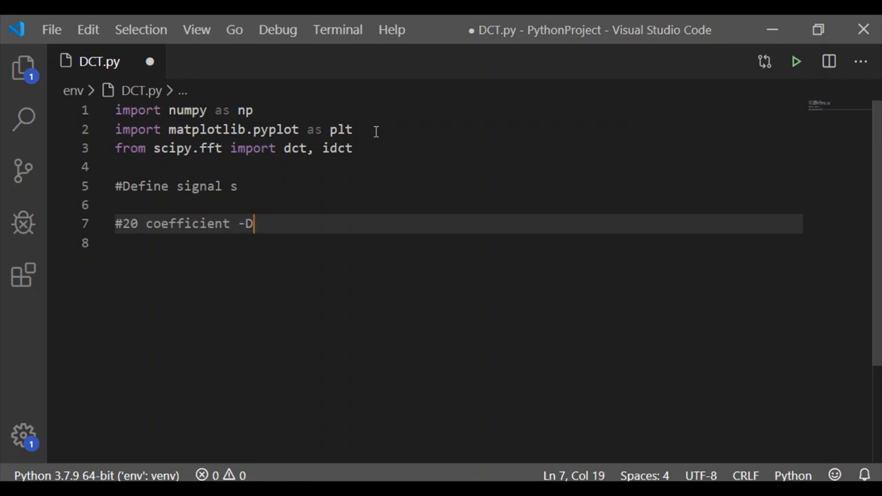
pyautogui.write('CT')
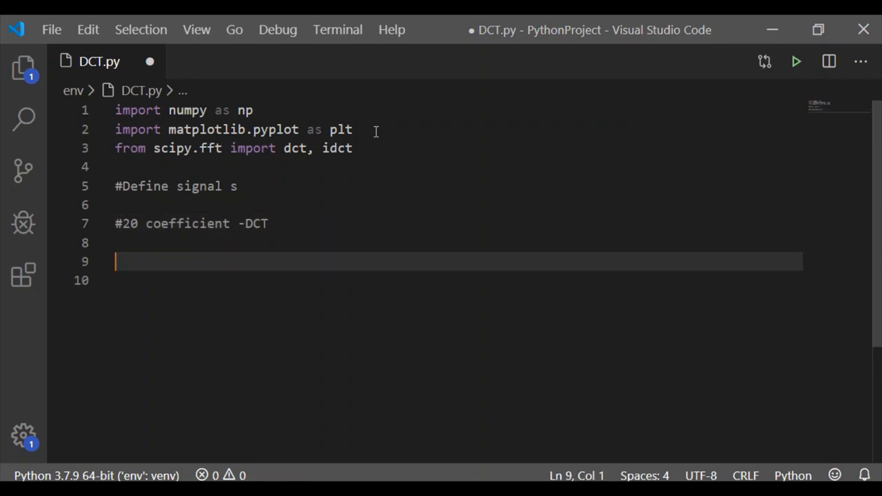
# Step: Write the comments '#Calculate Error rate' and '#Plot signal and compressed signal'
pyautogui.write('#Cal')
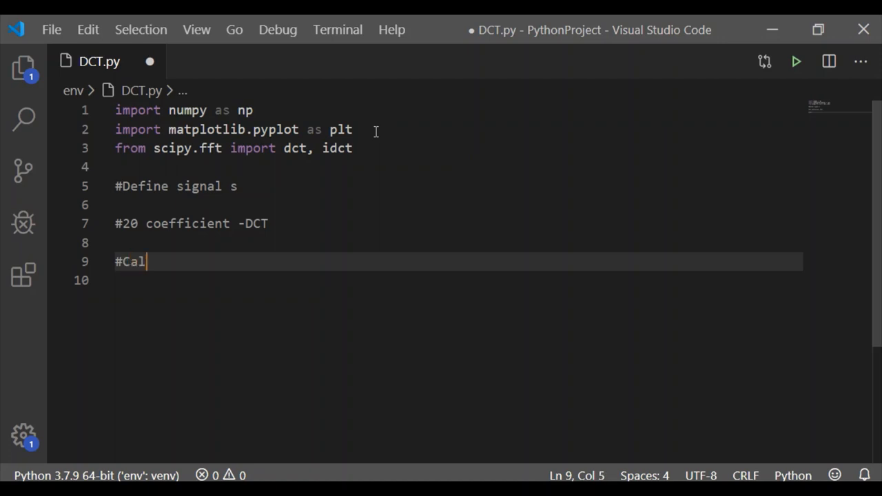
pyautogui.write('culate')
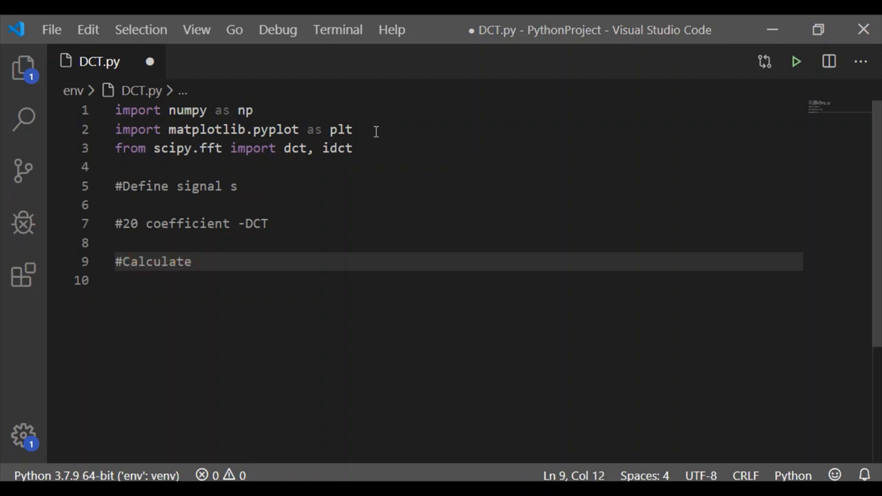
pyautogui.write('Error tate')
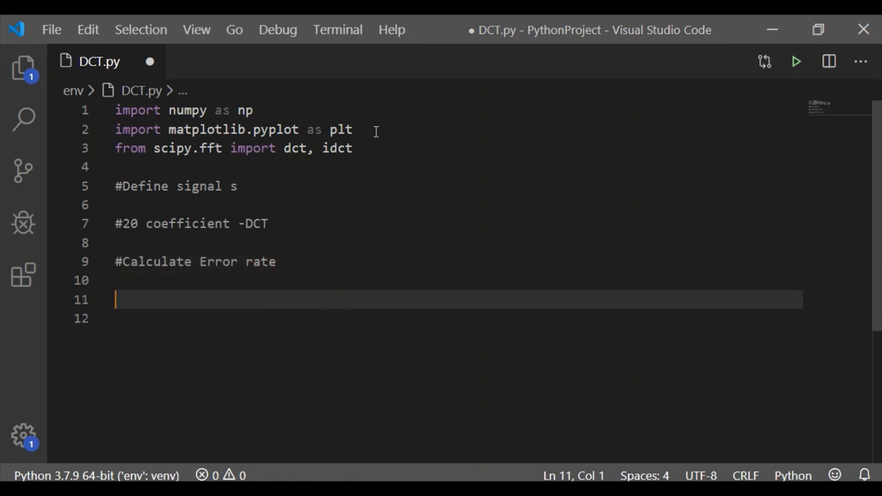
pyautogui.write('#Plot signal and')
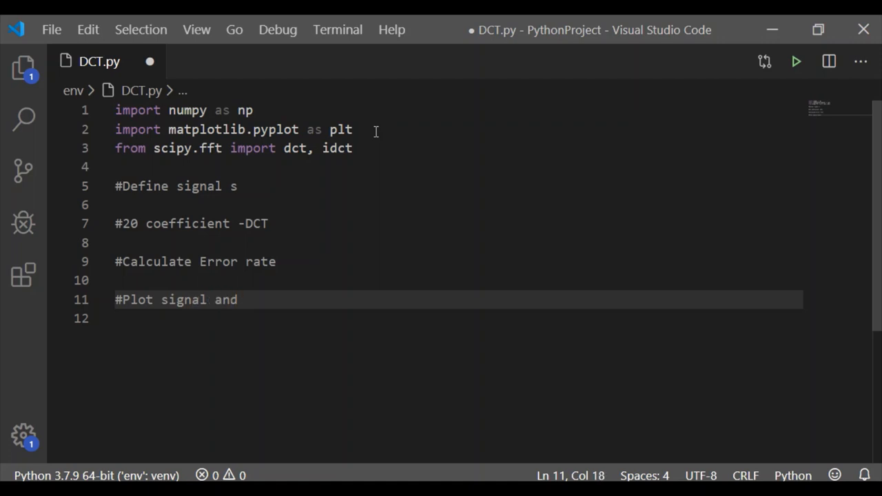
pyautogui.write('compre')
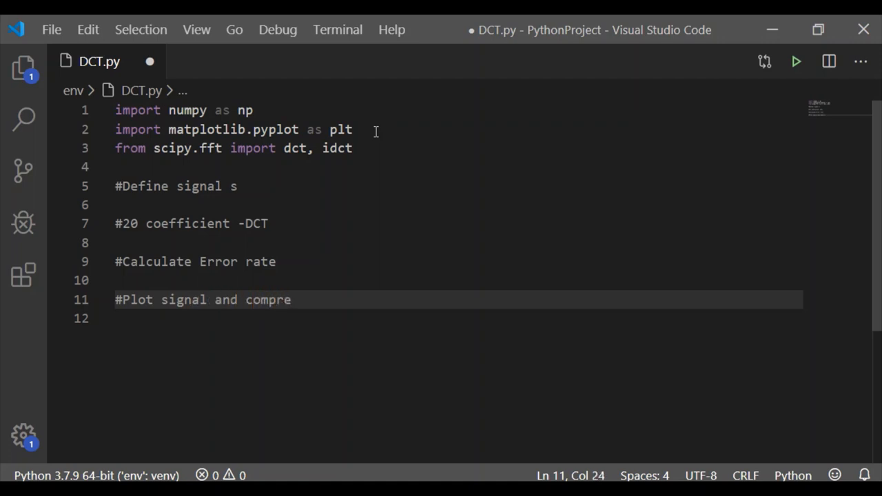
pyautogui.write('ssed sig')
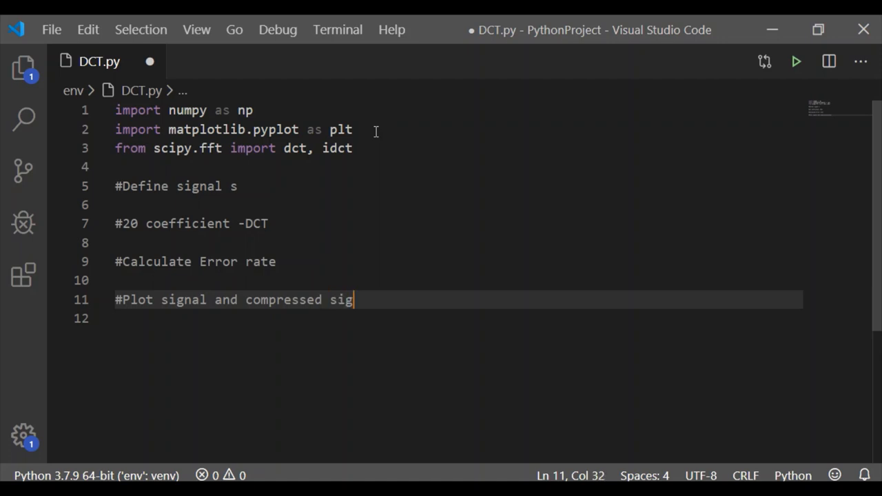
pyautogui.write('nal')
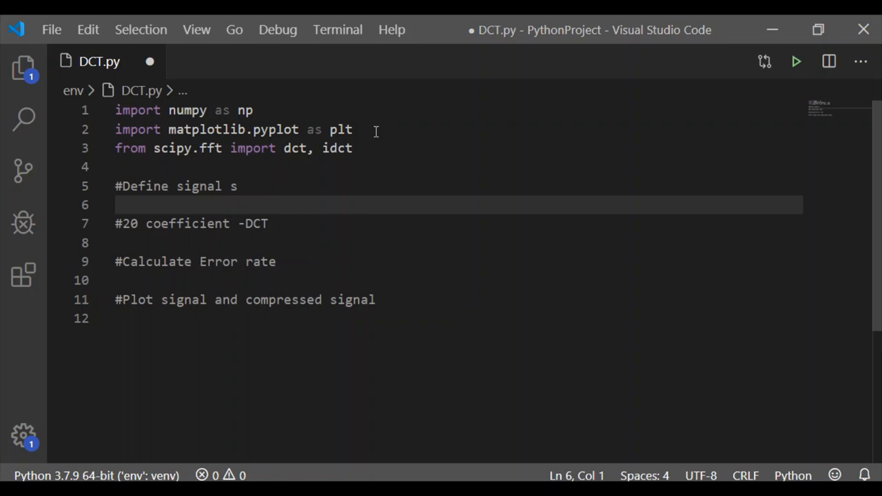
# Step: Define N = 100 and t = np.linspace(0,20,N) under the signal comment
pyautogui.press('enter')
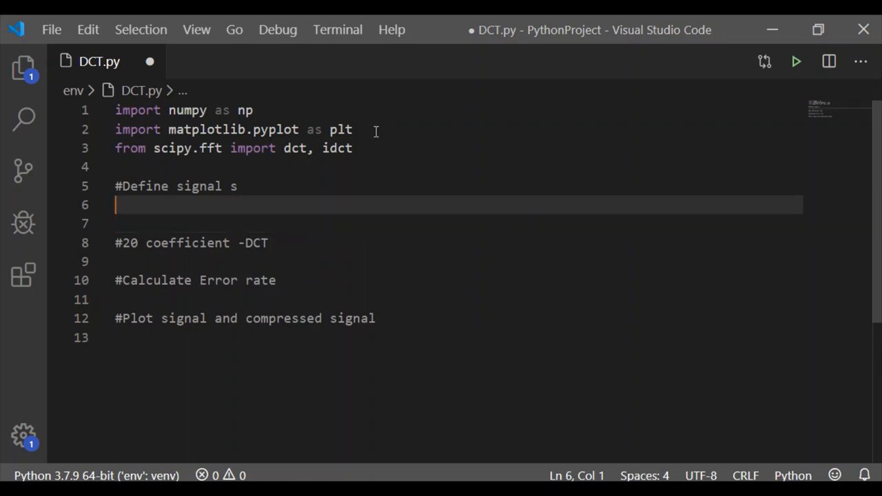
pyautogui.write('N = 100')
pyautogui.write('t =')
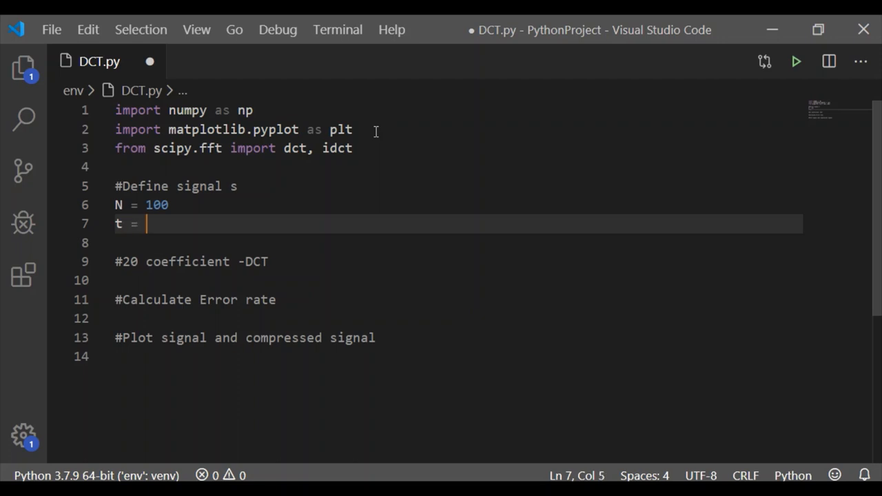
pyautogui.write('np.linspace')
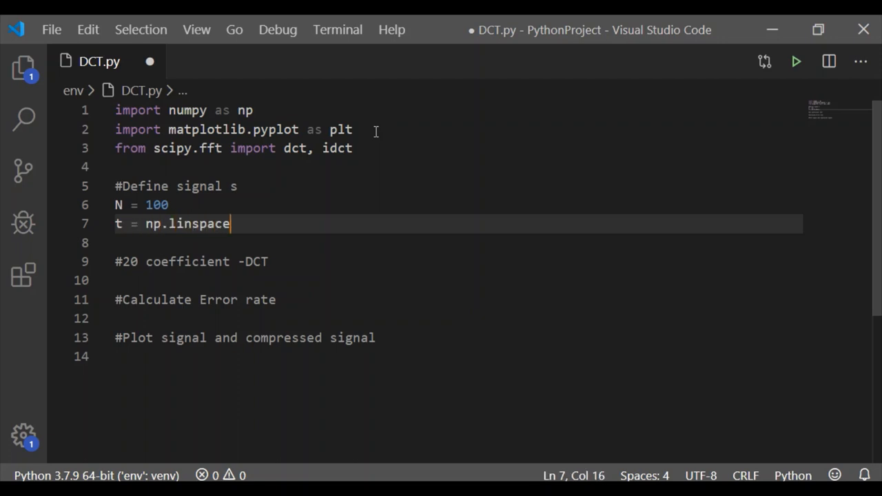
pyautogui.write('(0,20,N')
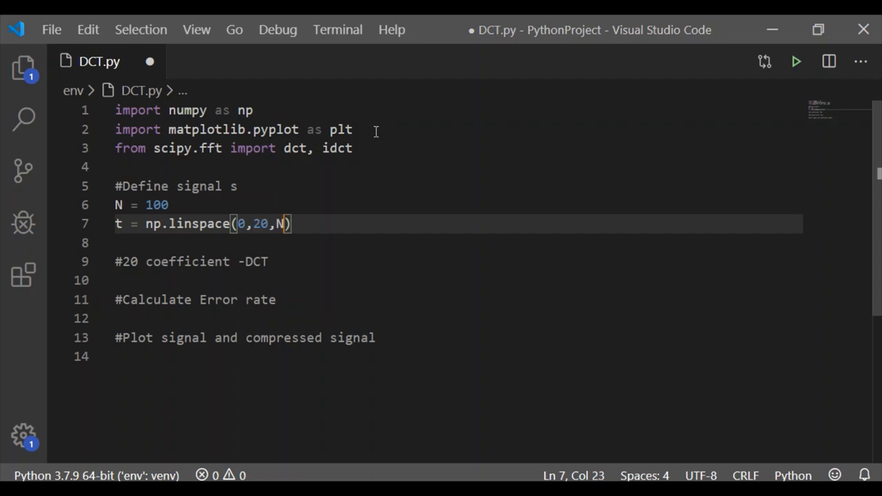
pyautogui.write('x')
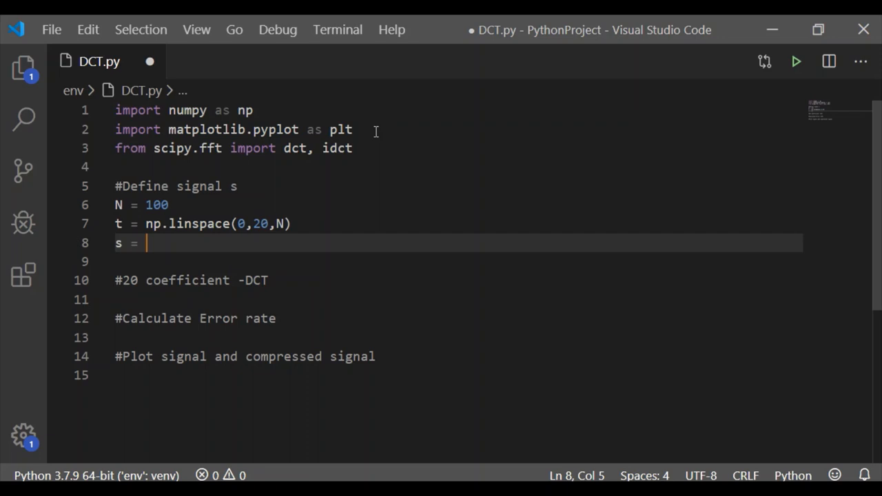
# Step: Define s = np.exp(-t/3) * np.cos(2*t)
pyautogui.write('np')
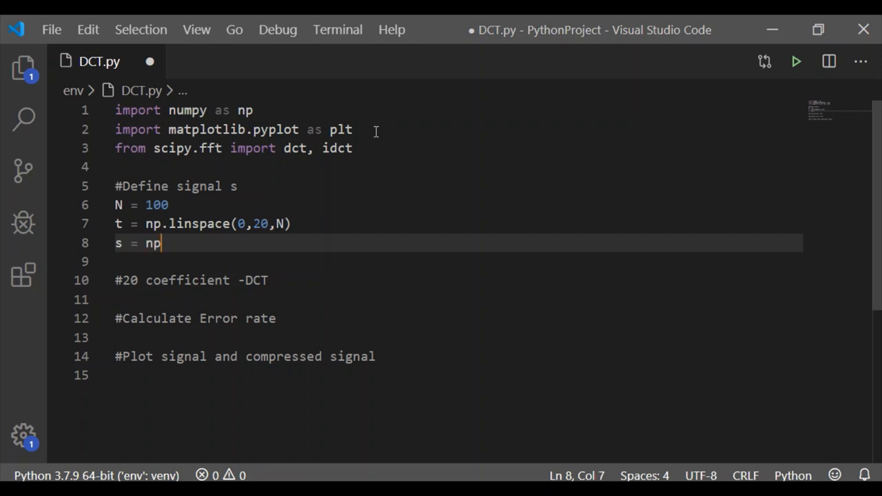
pyautogui.write('.exp(')
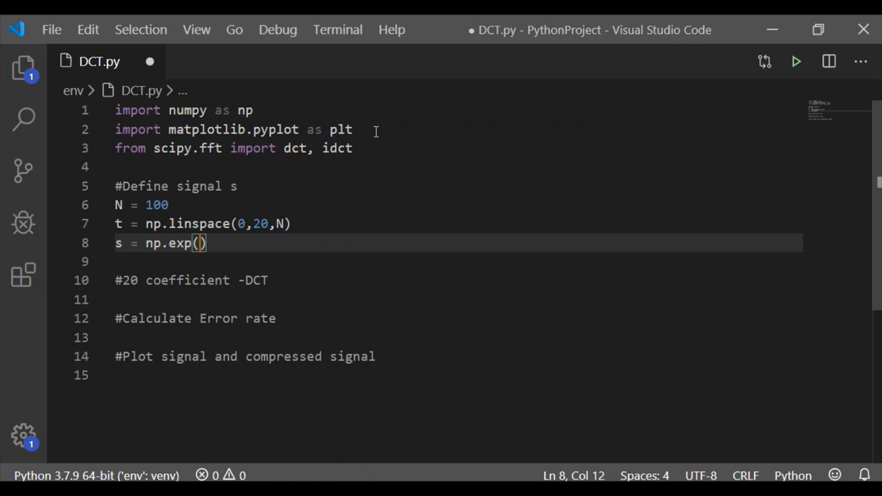
pyautogui.write('-t/')
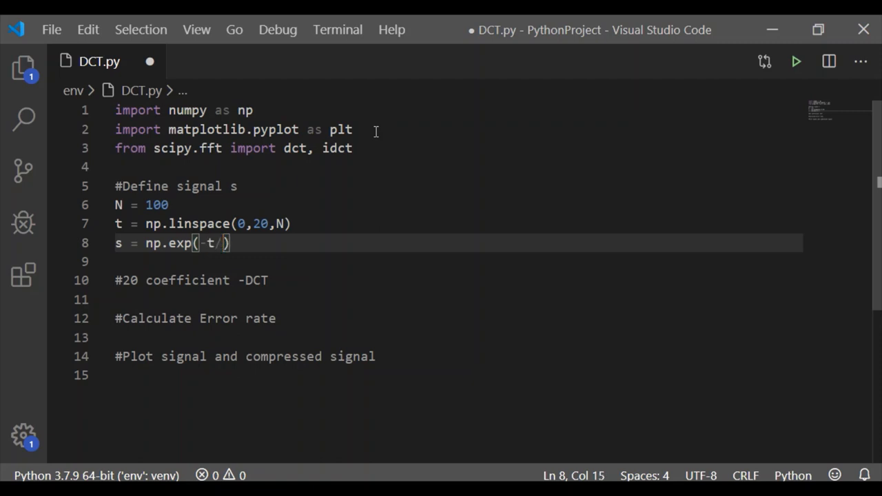
pyautogui.write('3')
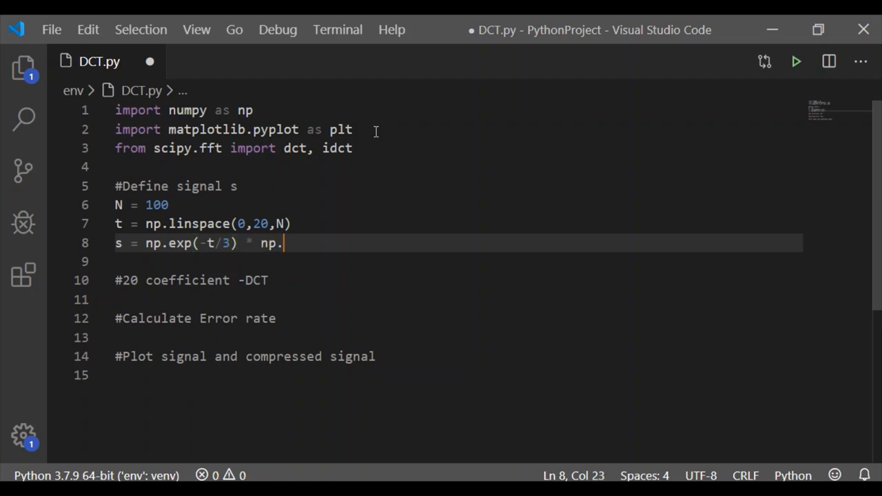
pyautogui.write('cos(')
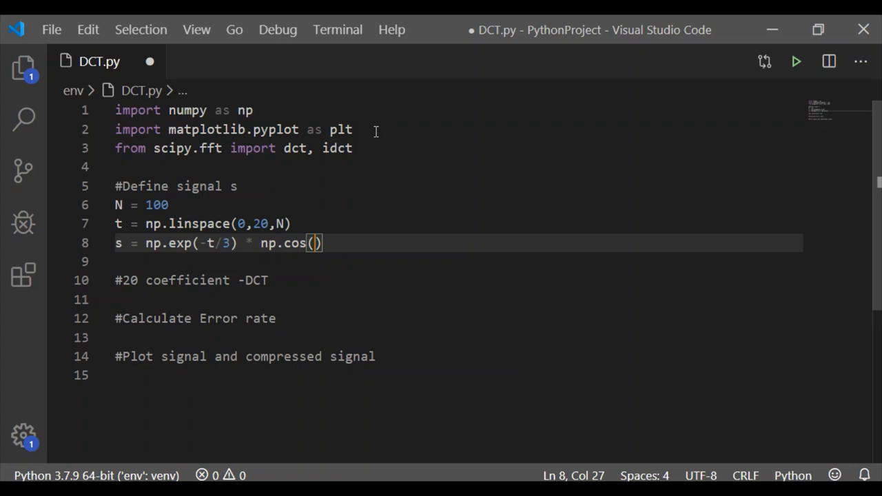
pyautogui.write('2*t')
pyautogui.click(456, 375)
pyautogui.write('plt.')
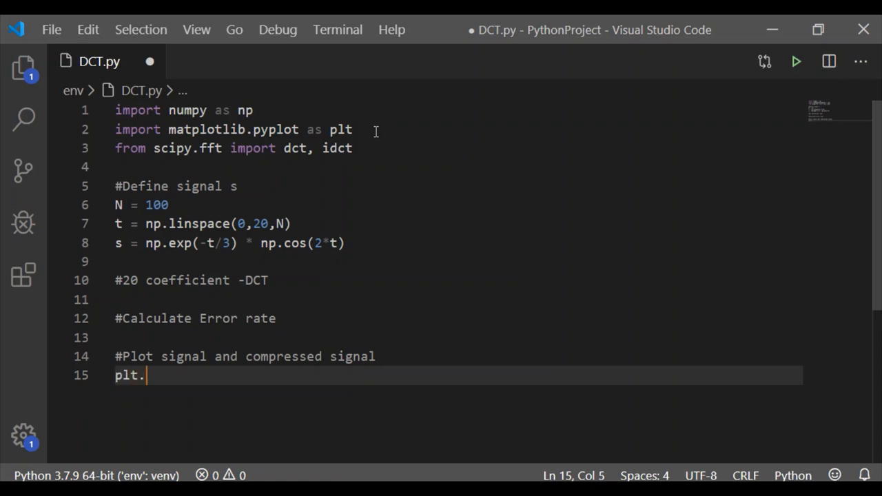
# Step: Plot s against t as '-bs' and add plt.legend(['s'])
pyautogui.write('plot()')
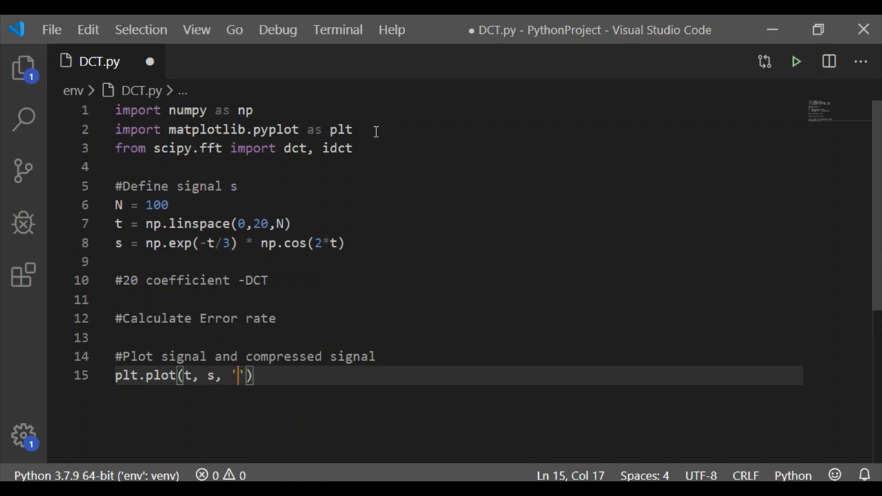
pyautogui.write('-bs')
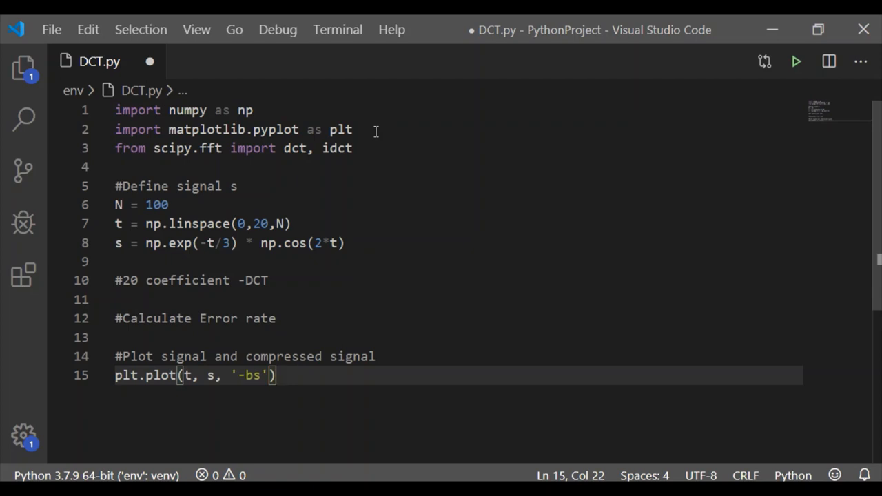
pyautogui.write('plt.')
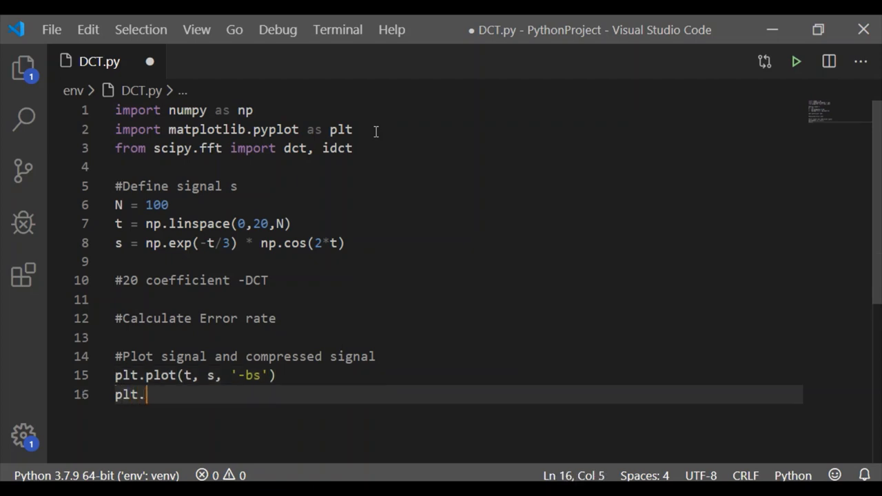
pyautogui.write('legend')
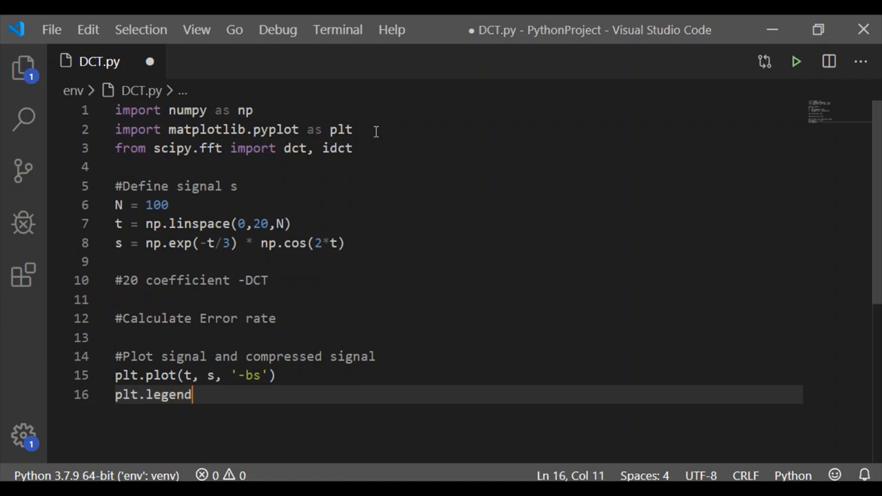
pyautogui.write('()')
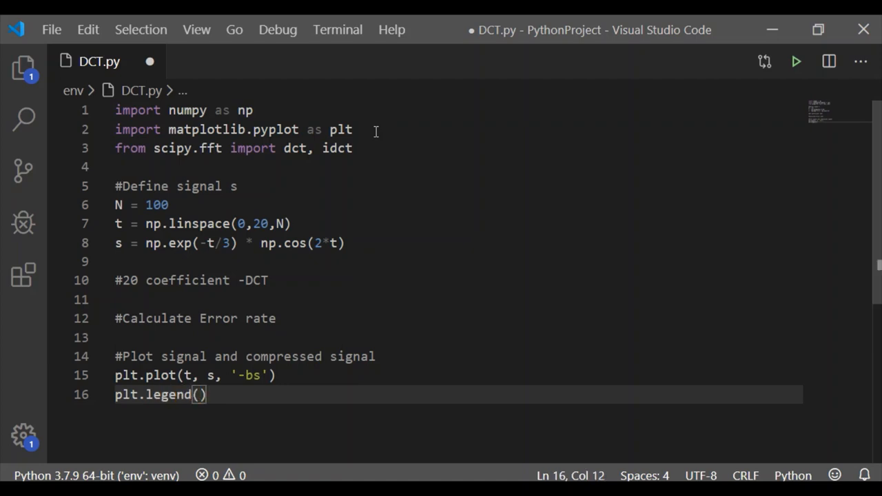
pyautogui.write("['']")
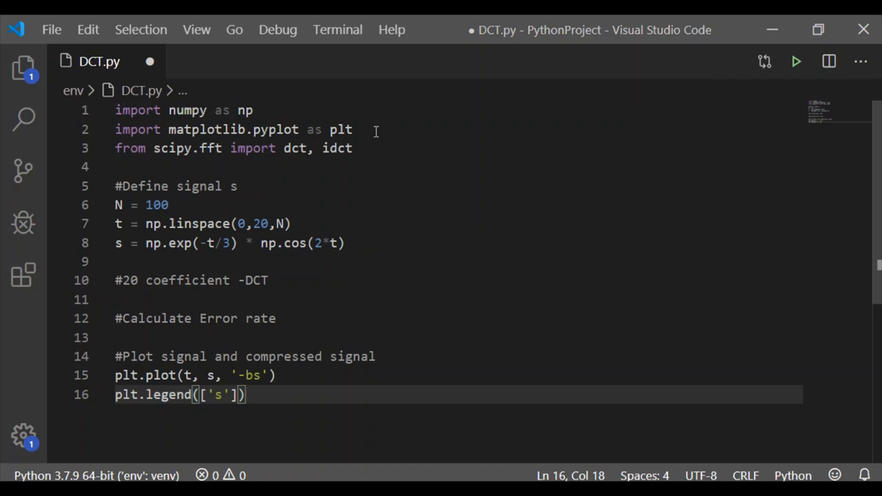
# Step: Add plt.grid() and plt.show() to finish the plotting section
pyautogui.write('plt')
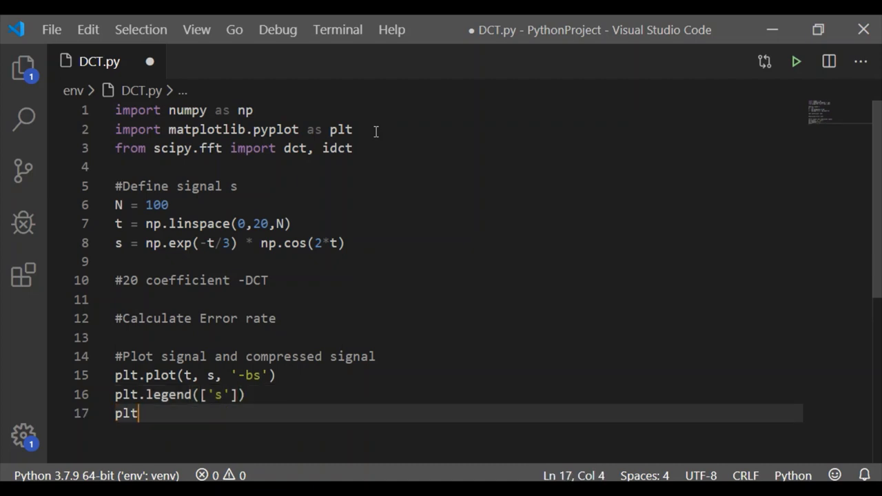
pyautogui.write('.grid()')
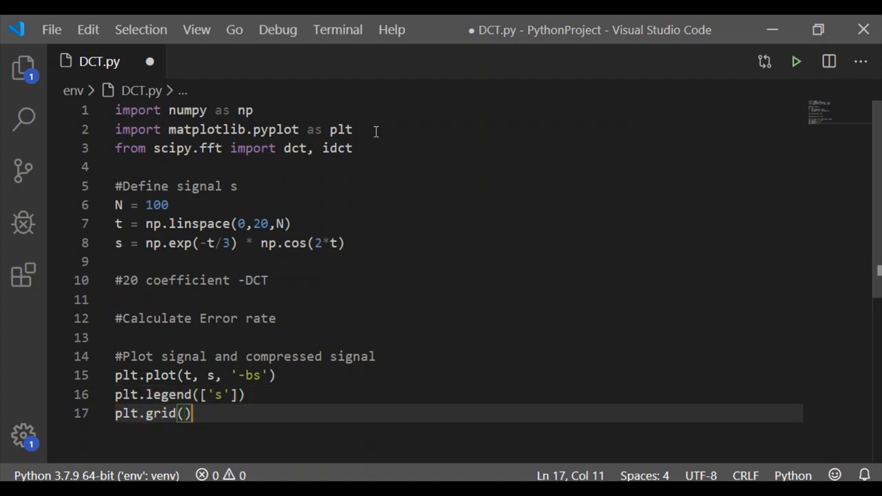
pyautogui.write('plt.sh')
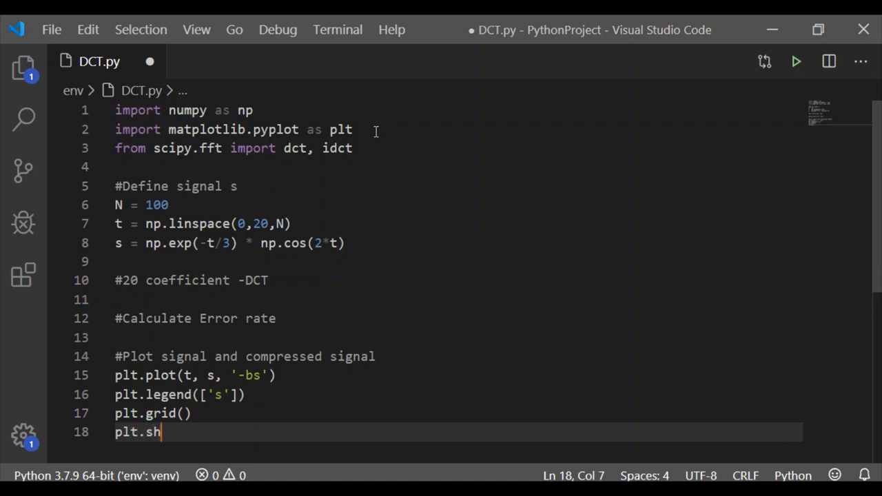
pyautogui.write('ow()')
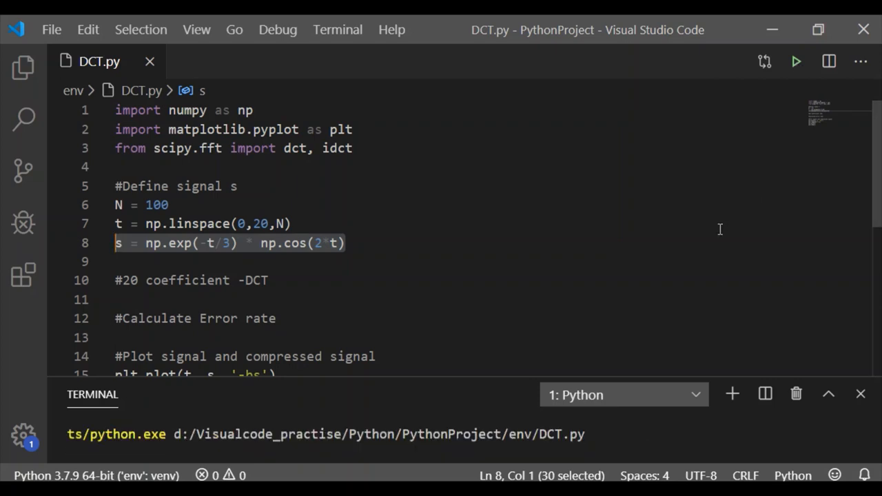
# Step: Run DCT.py, view the decaying-cosine figure, and close it
pyautogui.click(797, 61)
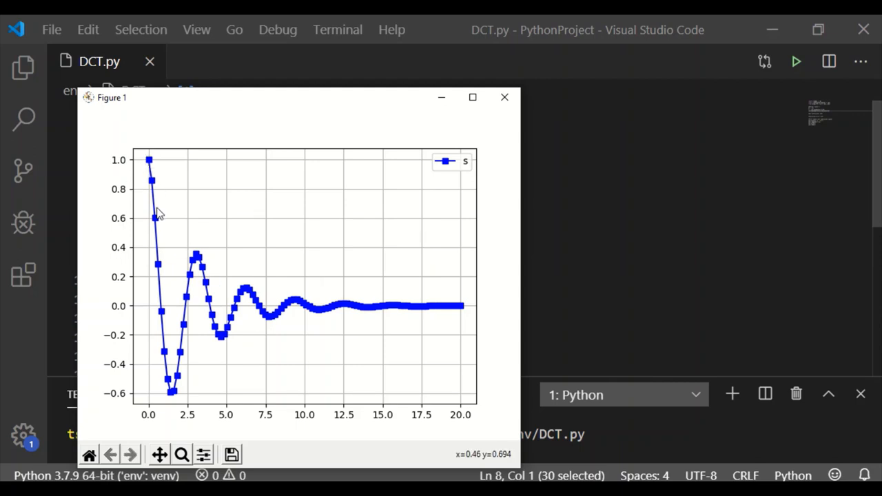
pyautogui.moveTo(232, 332)
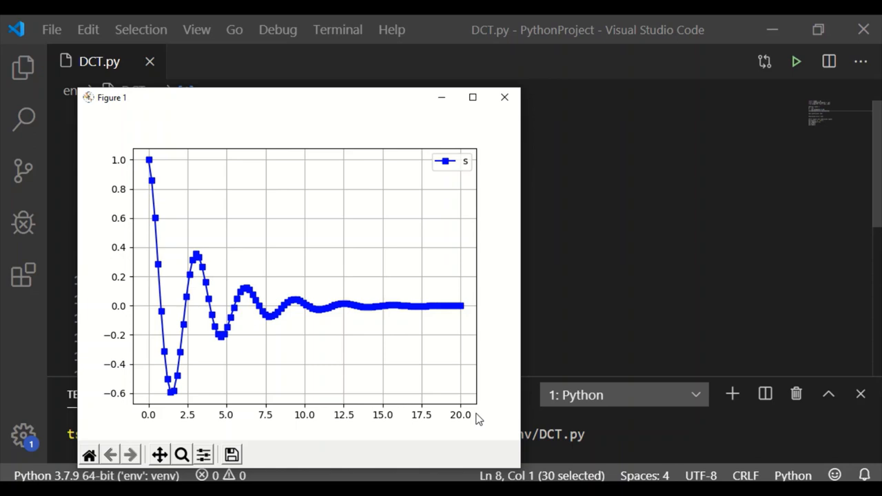
pyautogui.moveTo(434, 215)
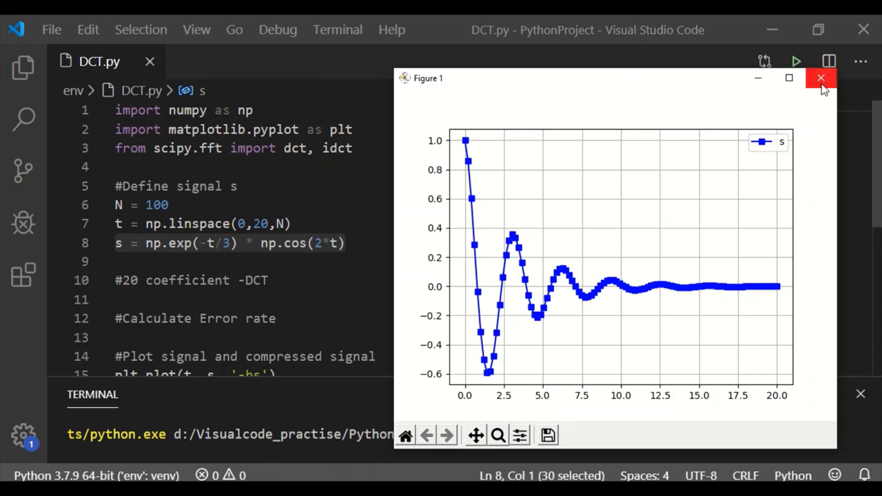
pyautogui.click(822, 78)
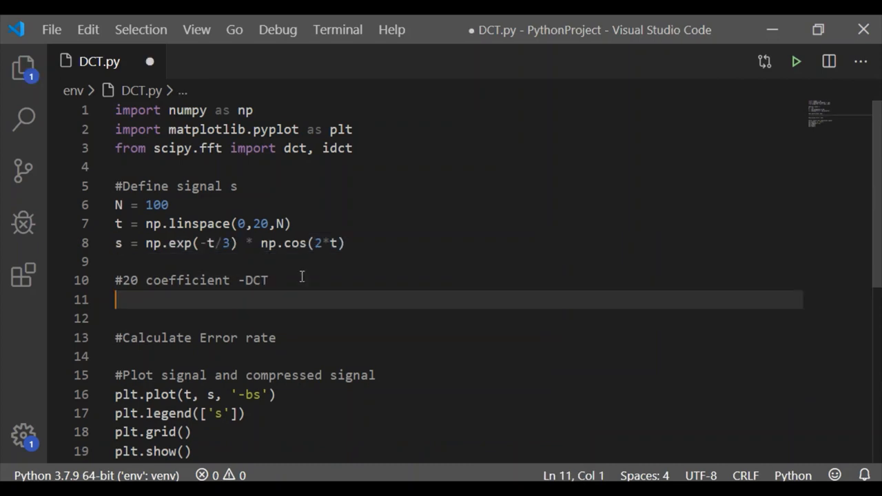
# Step: Build window = np.zeros(N) with window[:20] = 1 and compute y = dct(s, norm='ortho')
pyautogui.write('window = np.zeros(N')
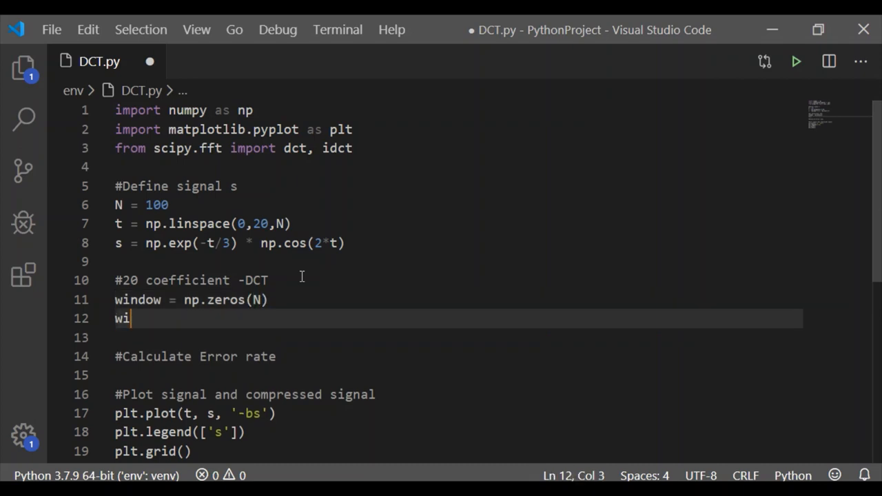
pyautogui.write('ndow')
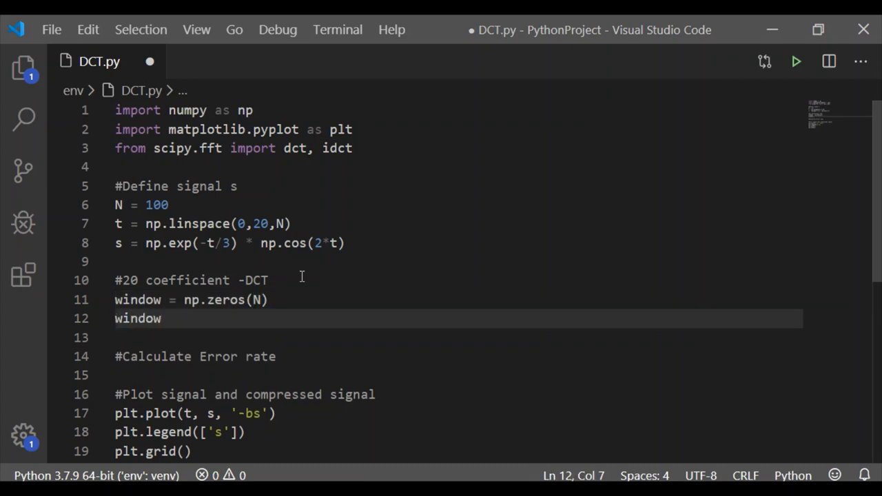
pyautogui.write('[:20]')
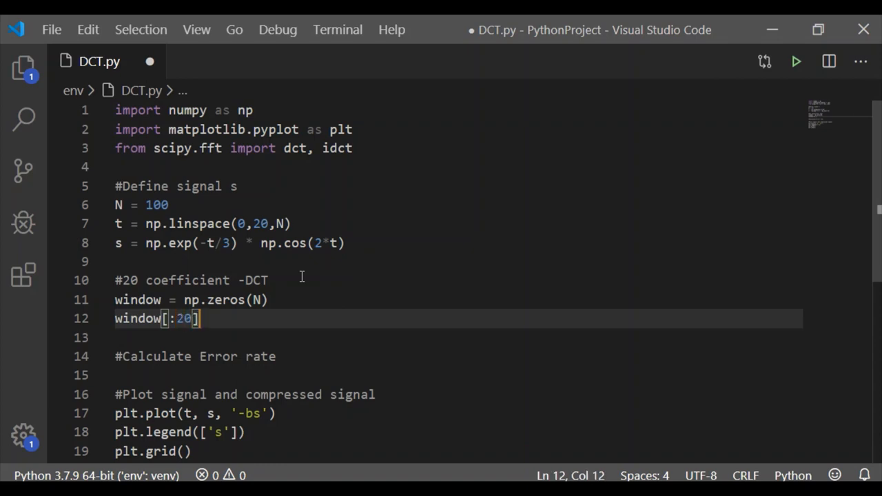
pyautogui.write('= 1')
pyautogui.write('y')
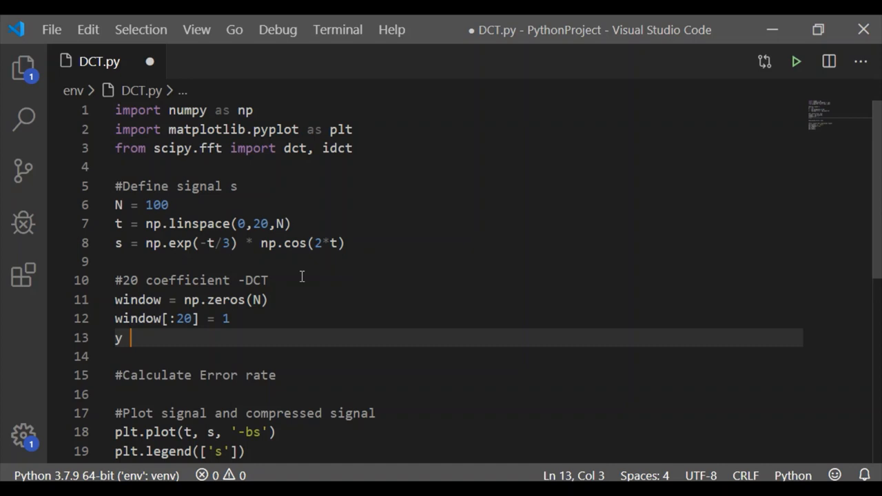
pyautogui.write('= dct()')
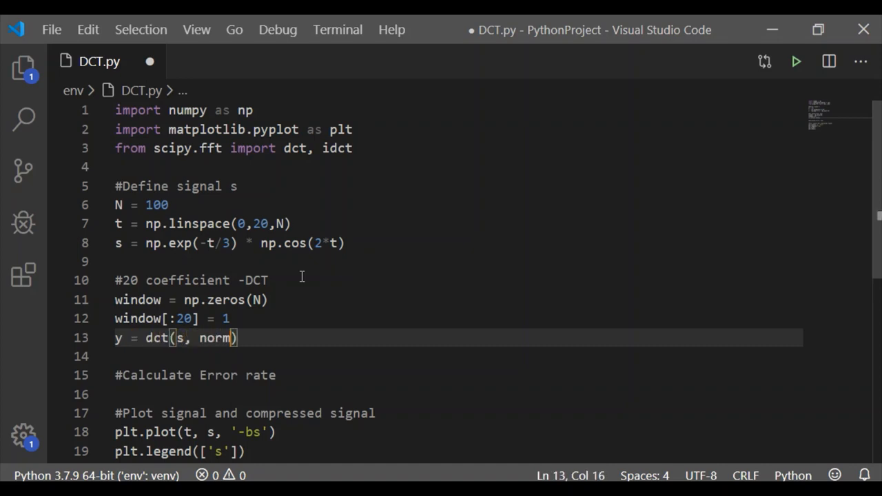
pyautogui.write("= 'ort'")
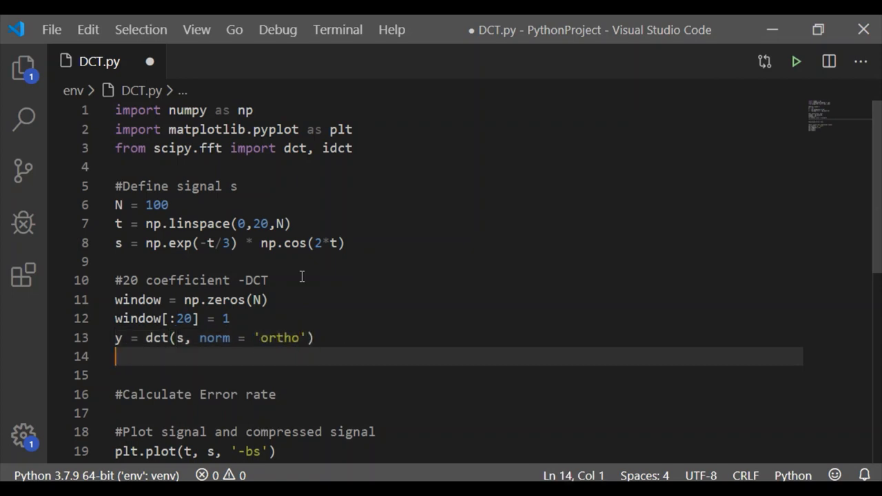
# Step: Reconstruct yr = idct(y*window, norm='ortho') and check the window variable's occurrences
pyautogui.write('yr = dct')
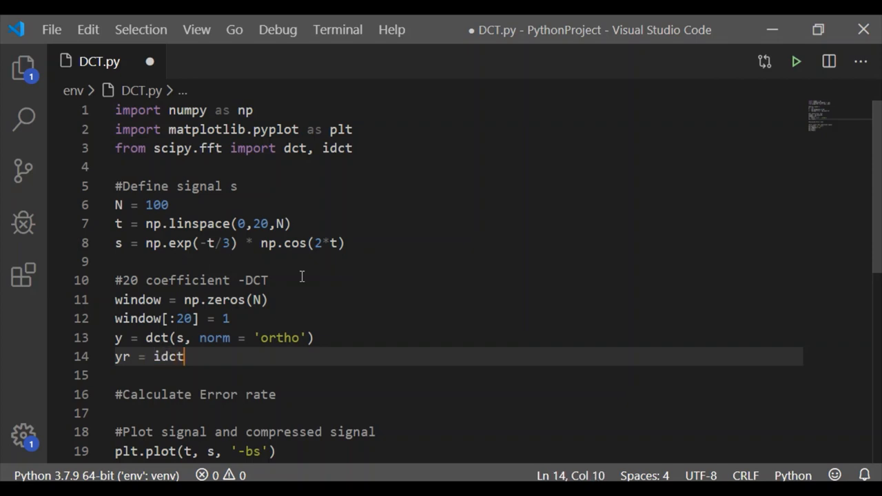
pyautogui.write('()')
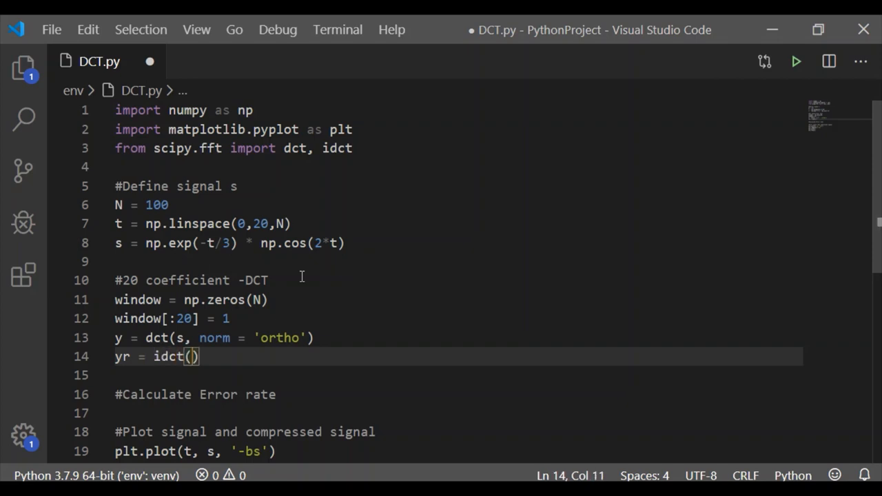
pyautogui.write('y*window')
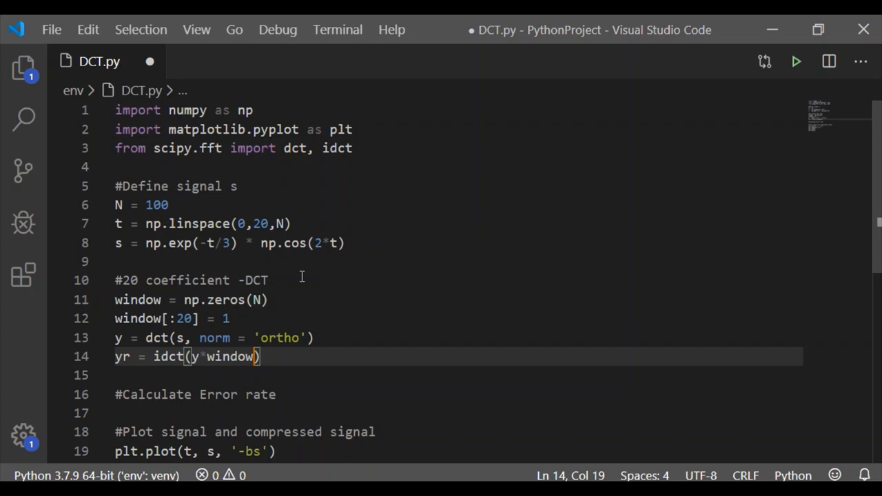
pyautogui.write(', norm')
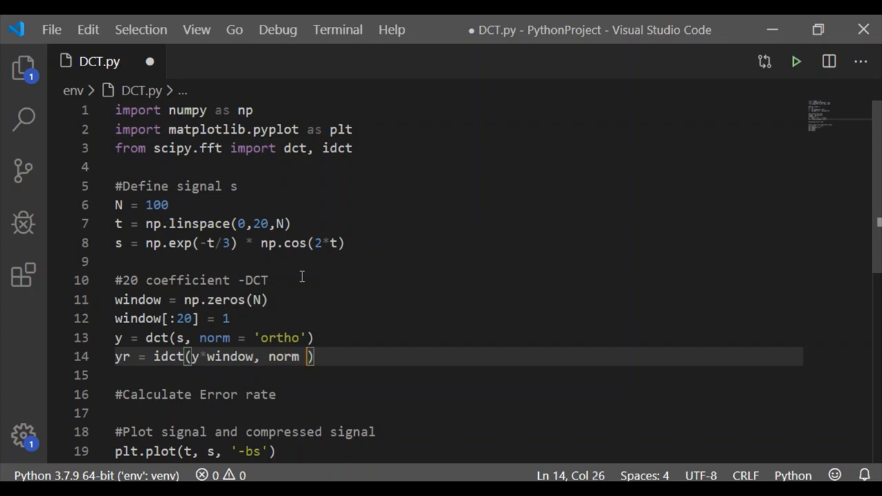
pyautogui.write('=')
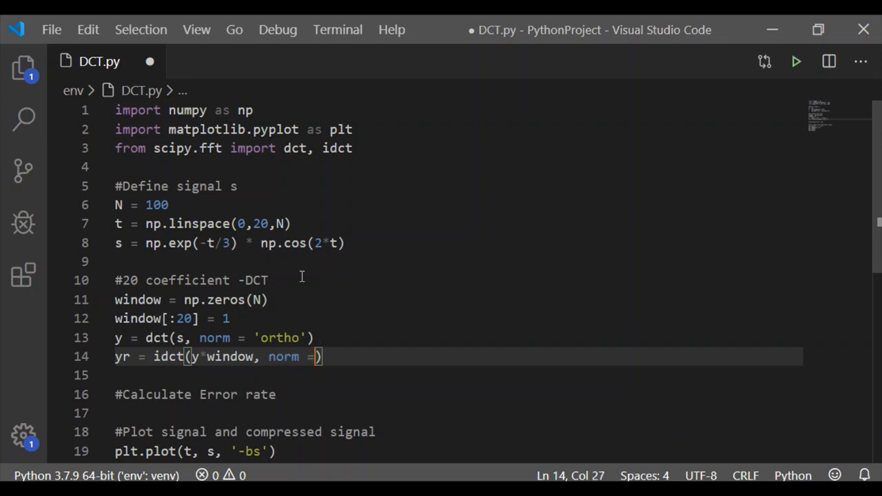
pyautogui.write("'ortho")
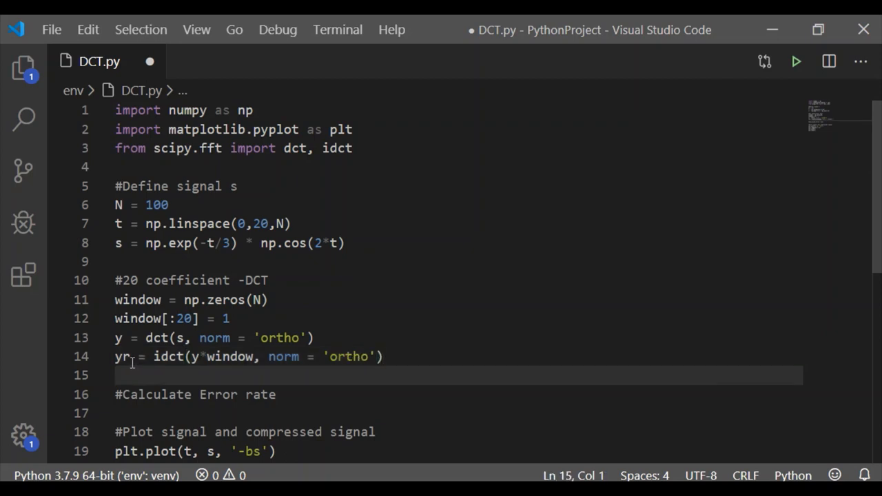
pyautogui.doubleClick(122, 356)
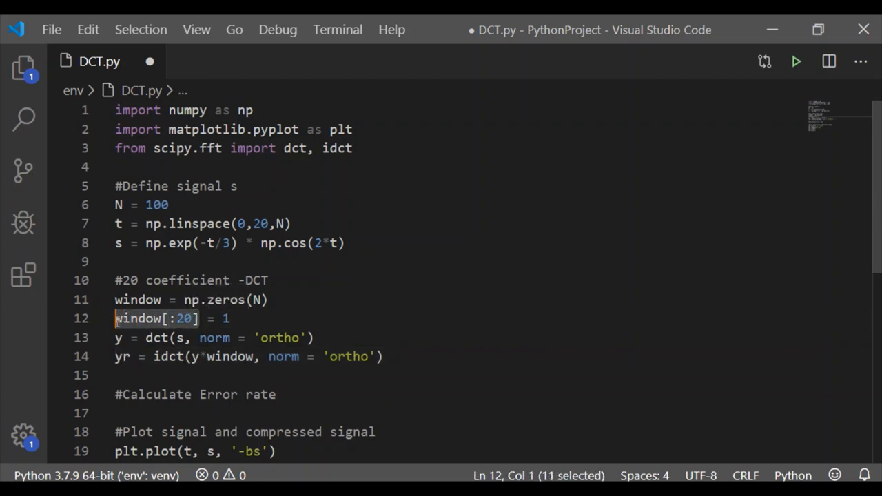
pyautogui.doubleClick(229, 356)
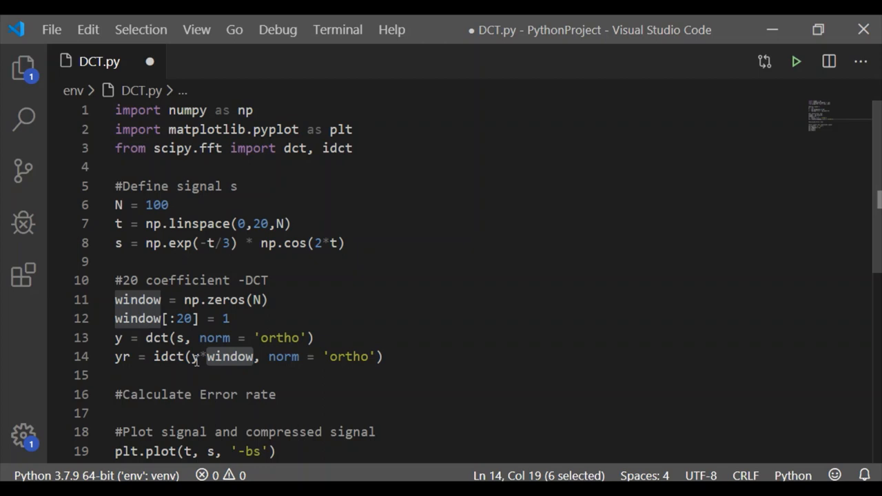
pyautogui.moveTo(877, 281)
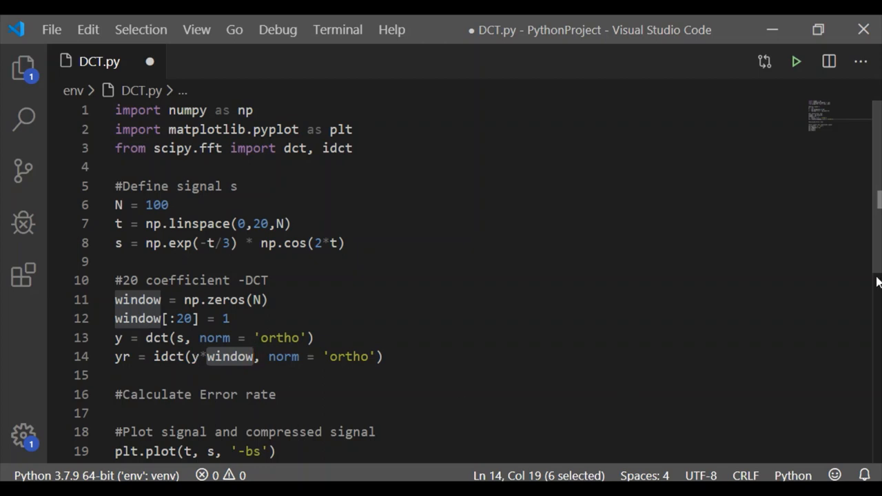
pyautogui.scroll(-3)
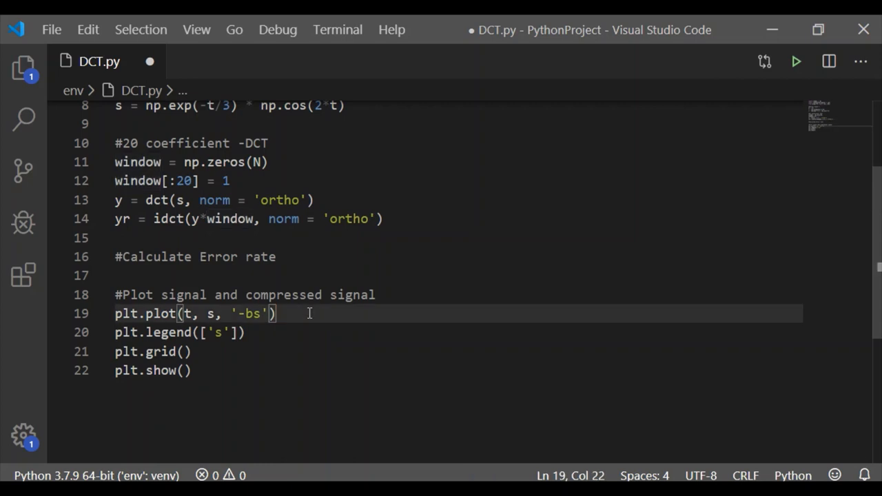
# Step: Plot the reconstruction yr against t as red circles 'ro'
pyautogui.write('plt.po')
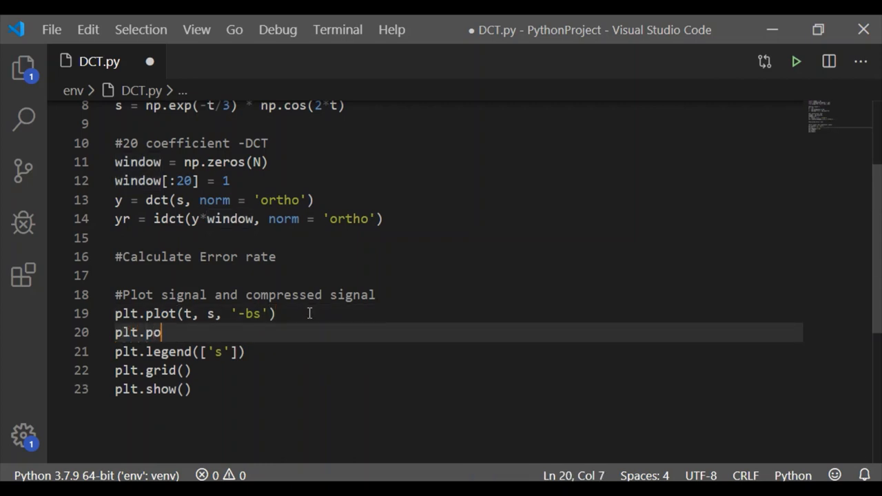
pyautogui.write('plot()')
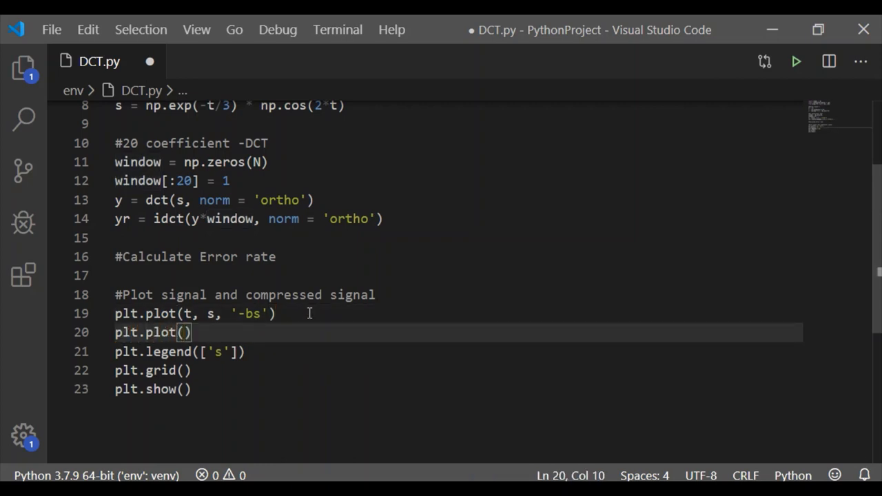
pyautogui.write('t,')
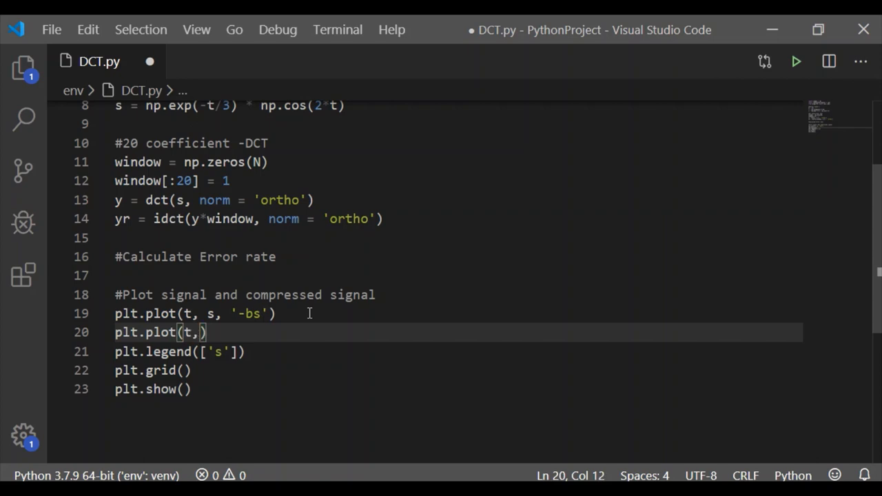
pyautogui.write('yr,')
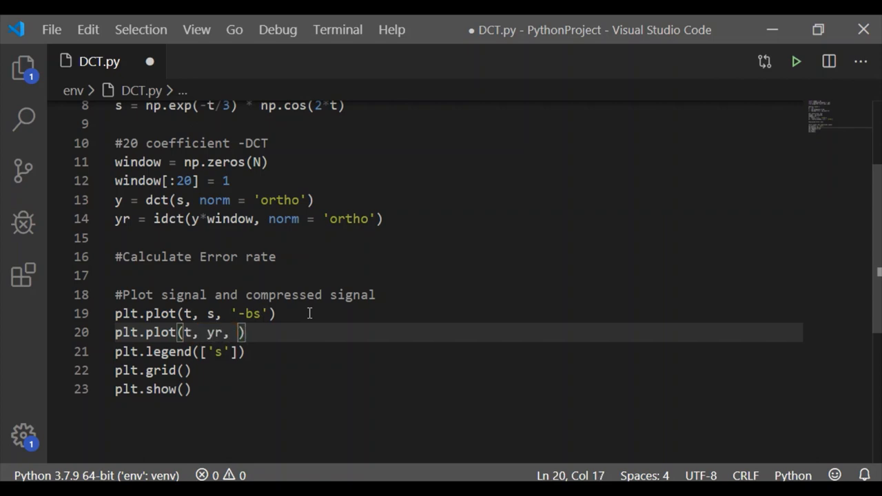
pyautogui.write("'")
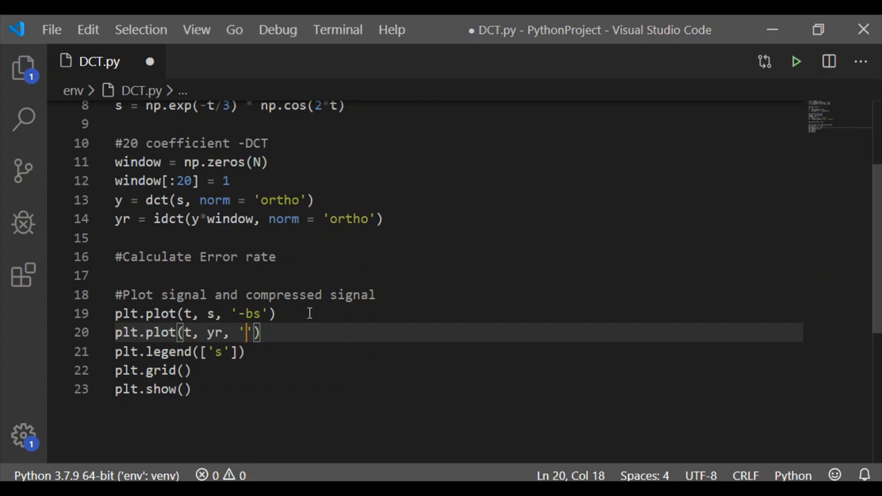
pyautogui.write('ro')
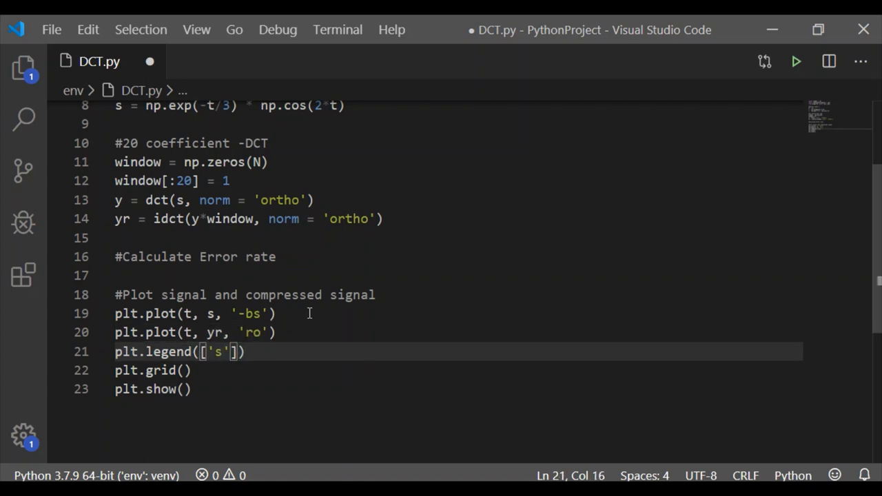
# Step: Extend the legend list with '$s_{20}$'
pyautogui.write(", ''")
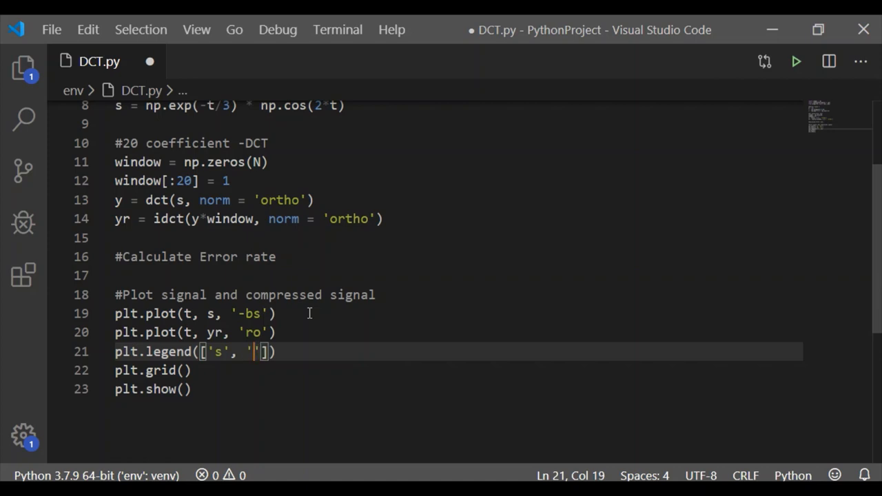
pyautogui.write('s_')
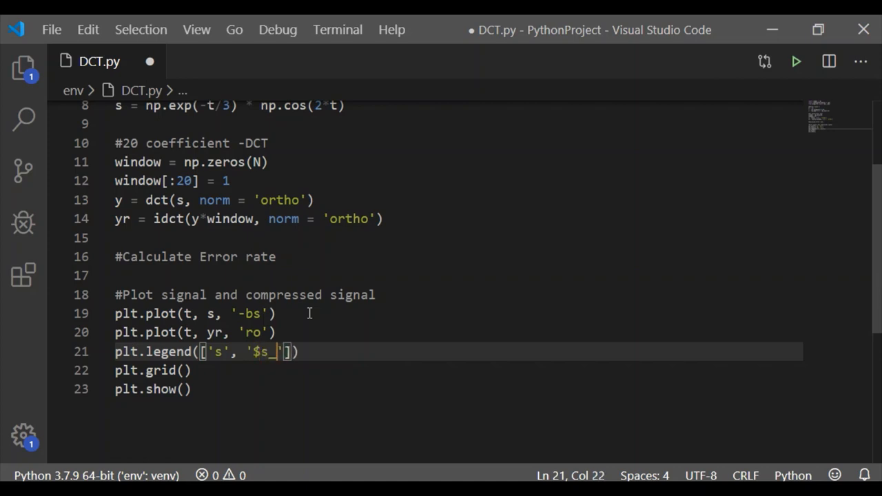
pyautogui.write('{20}')
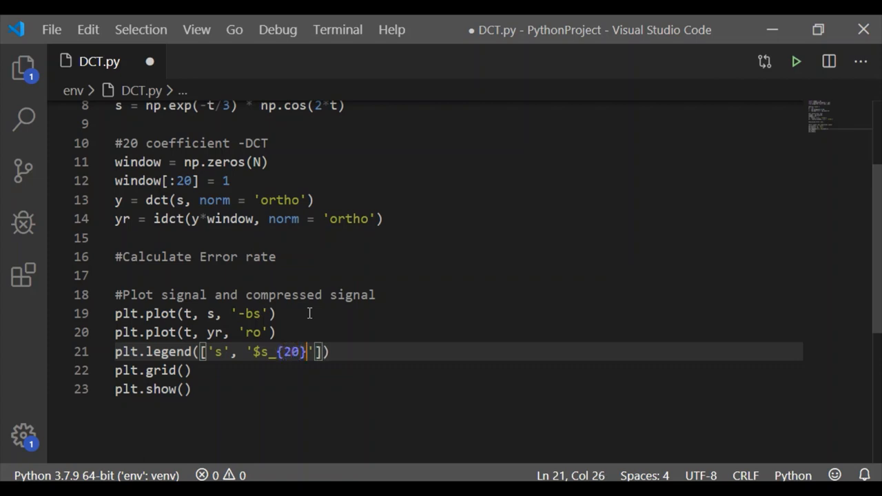
pyautogui.write('$')
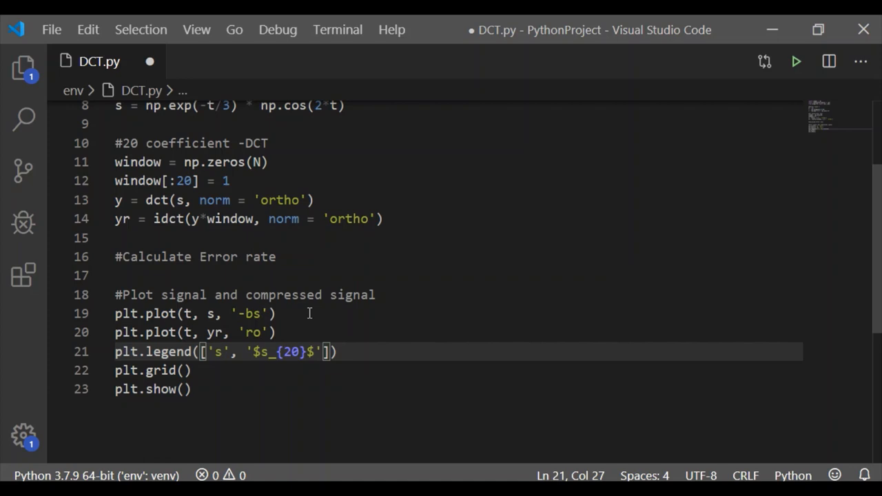
pyautogui.moveTo(369, 347)
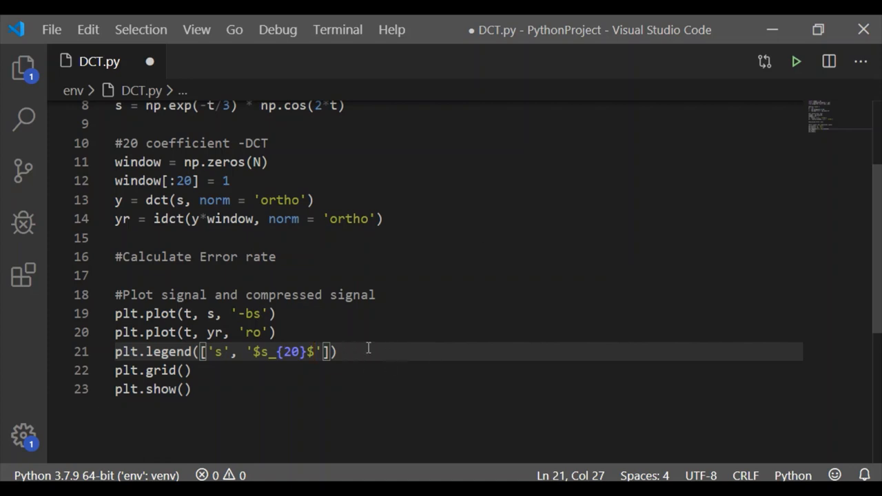
pyautogui.moveTo(797, 61)
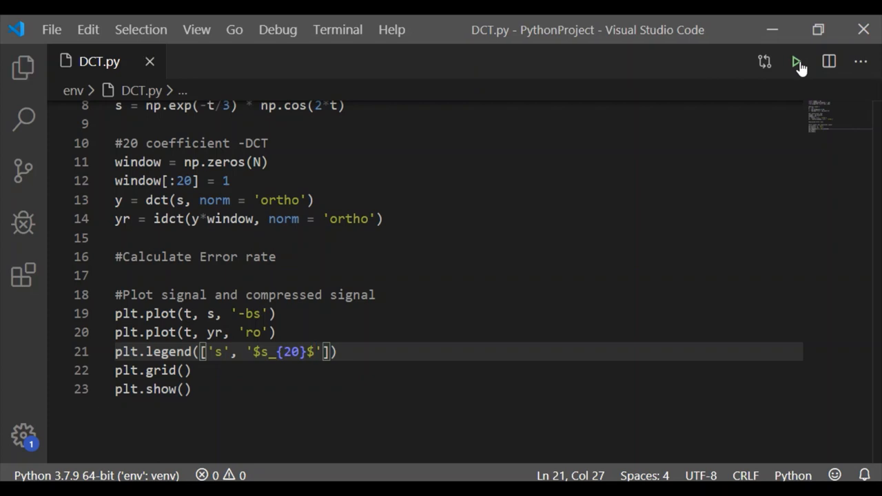
# Step: Run DCT.py, view the signal with its 20-coefficient reconstruction, and close the figure
pyautogui.click(797, 61)
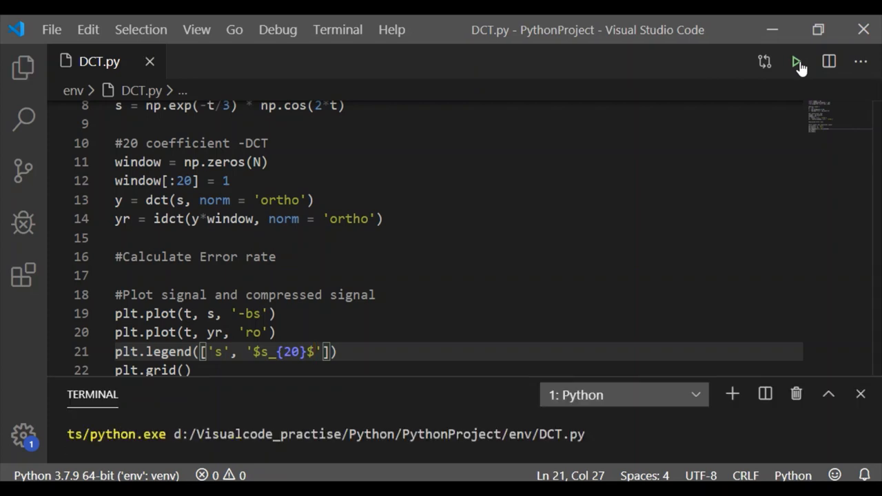
pyautogui.click(797, 61)
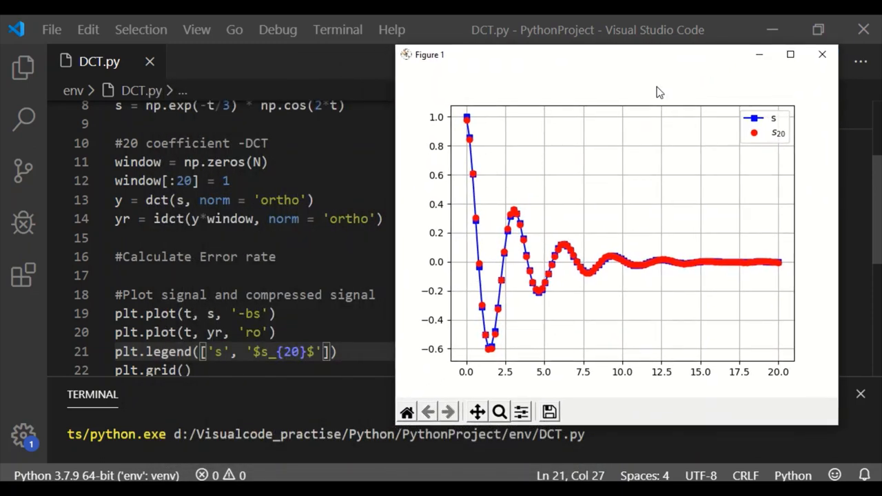
pyautogui.moveTo(477, 227)
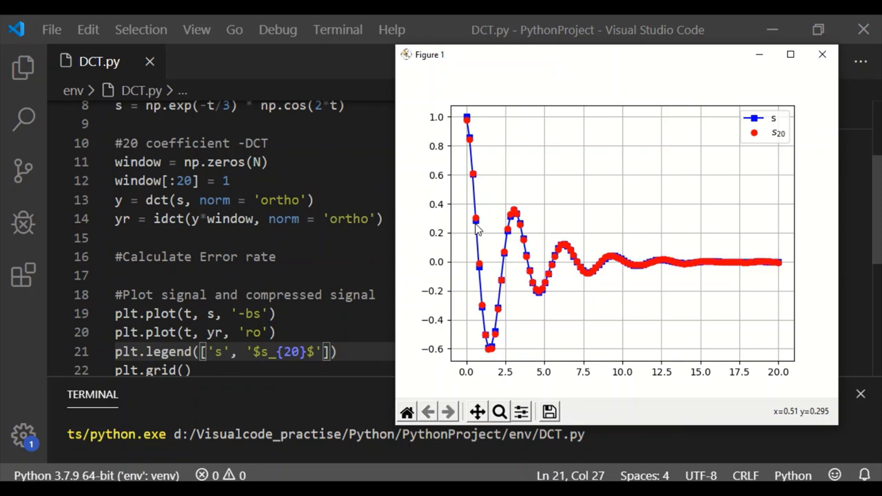
pyautogui.moveTo(510, 221)
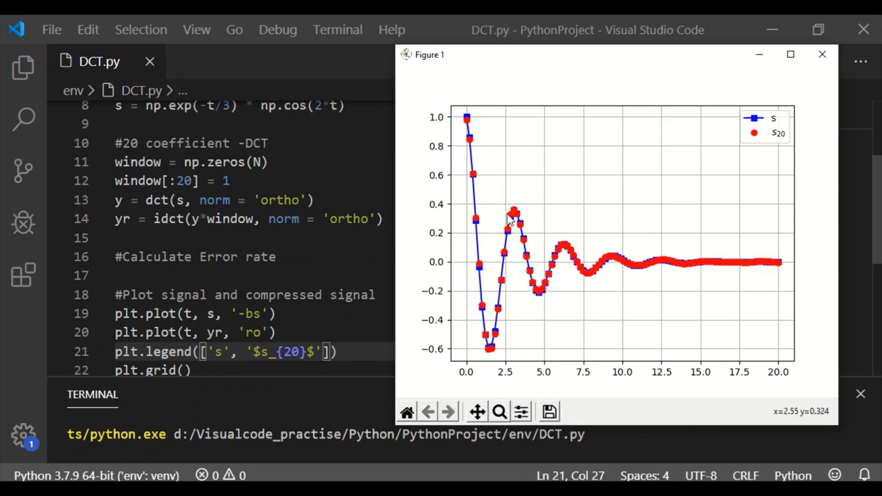
pyautogui.moveTo(590, 273)
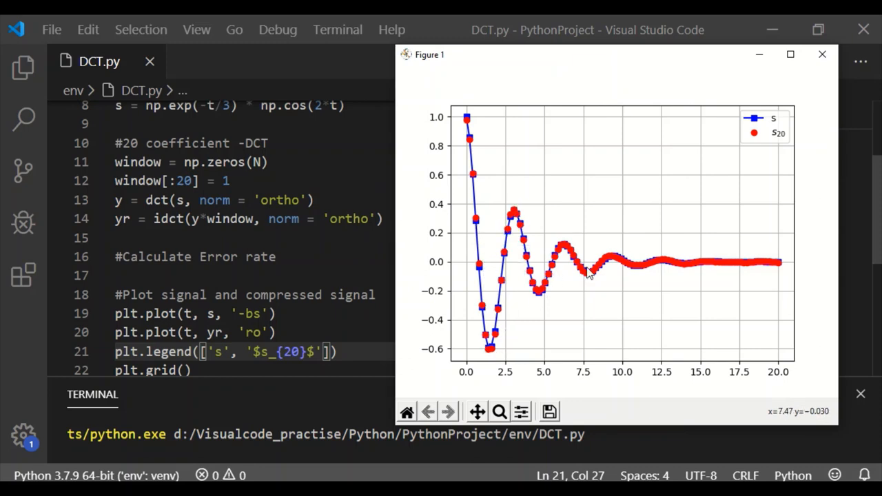
pyautogui.moveTo(779, 267)
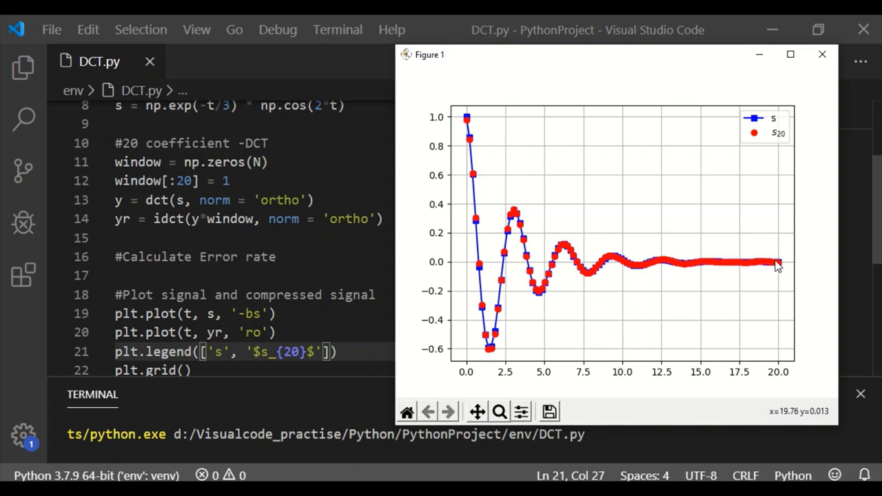
pyautogui.moveTo(822, 55)
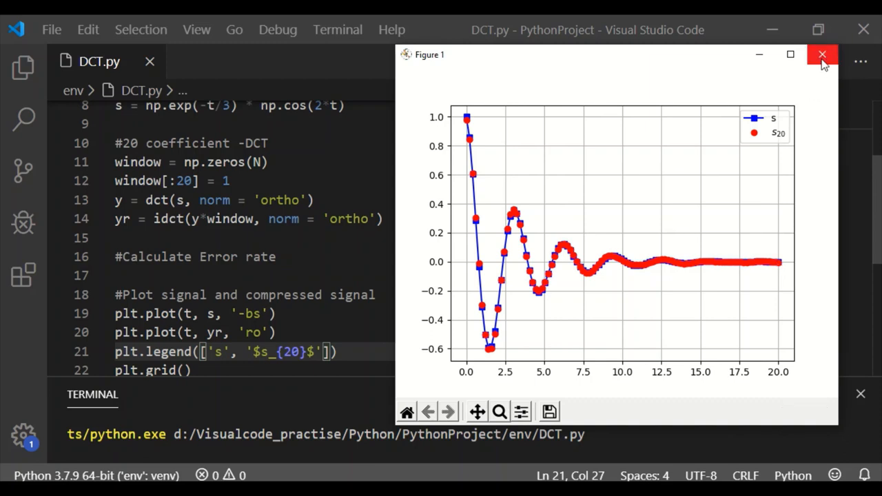
pyautogui.click(822, 55)
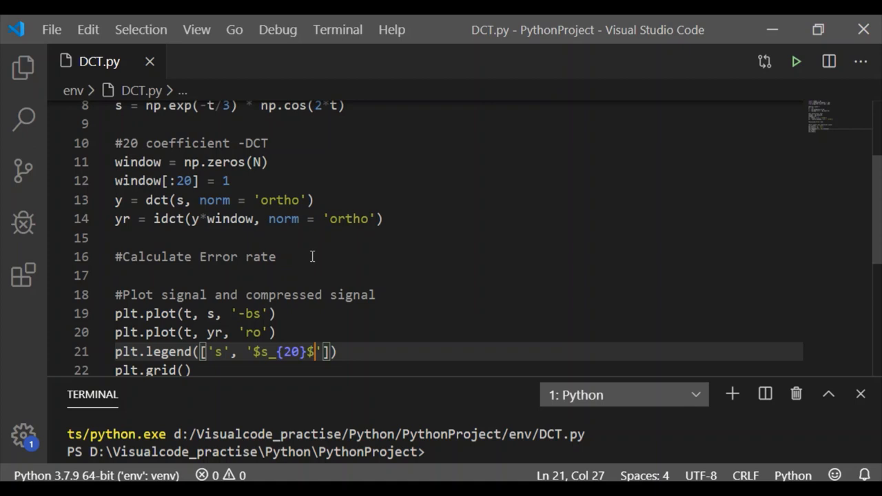
# Step: Write the numerator E = sum(abs((s-yr)**2)) under the error-rate comment
pyautogui.press('Enter')
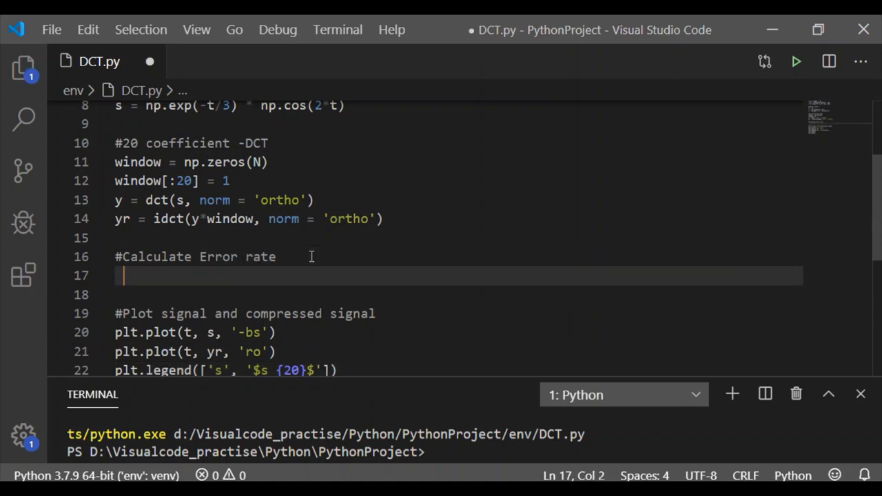
pyautogui.write('E = sum')
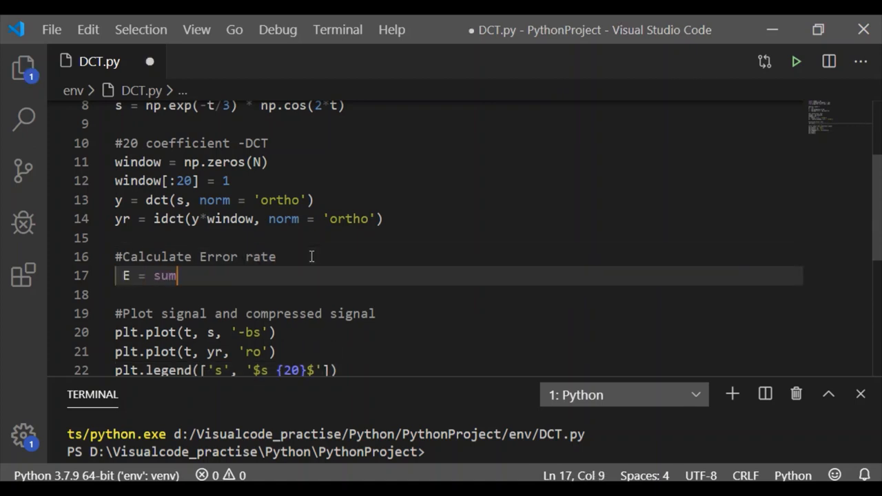
pyautogui.write('(abs')
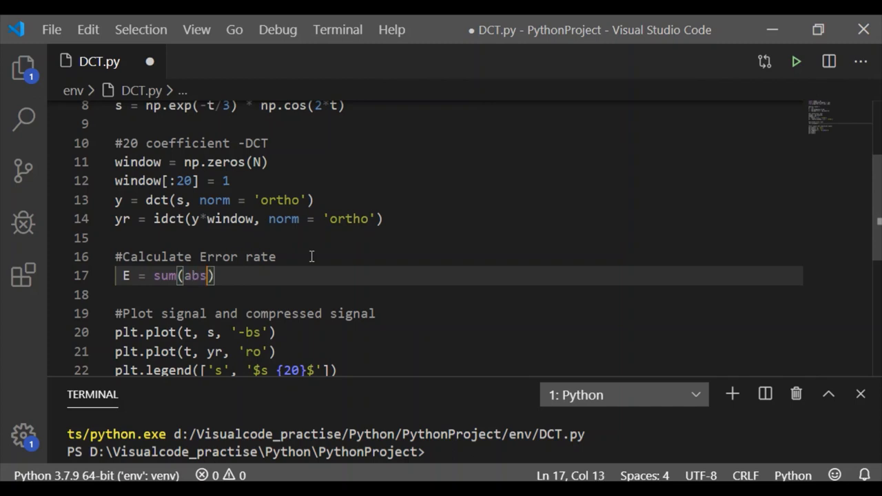
pyautogui.write('(')
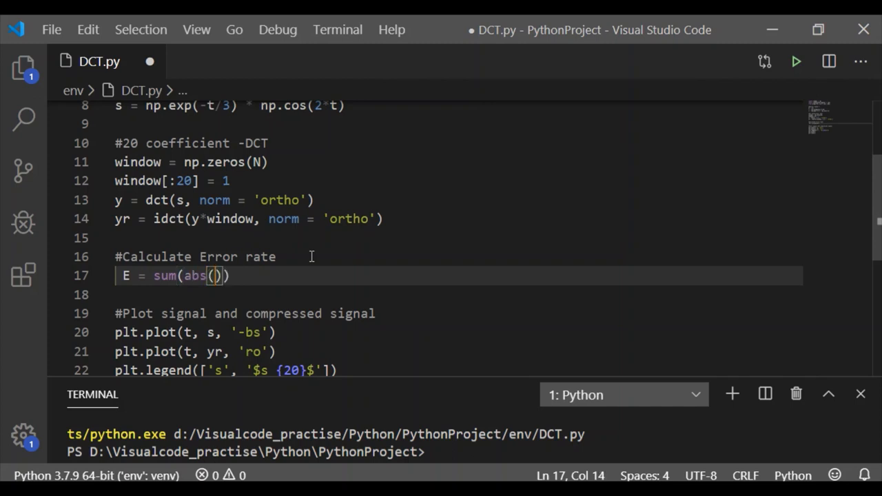
pyautogui.write('s')
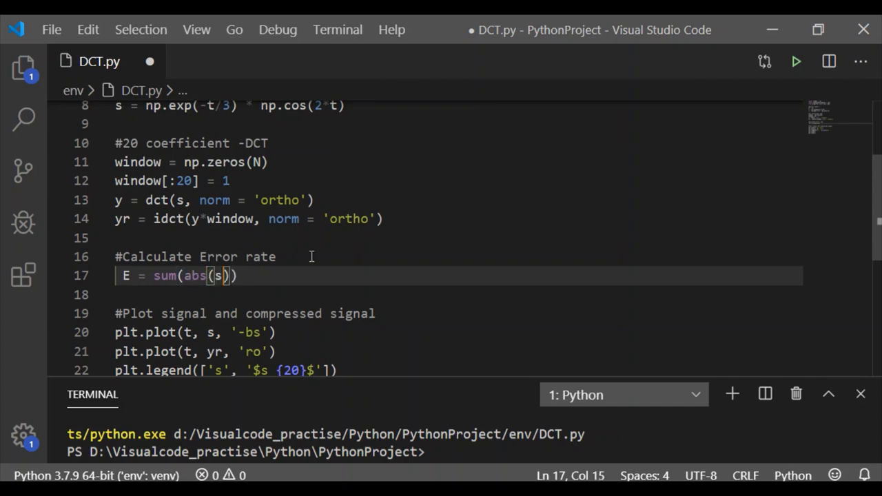
pyautogui.write('-yr')
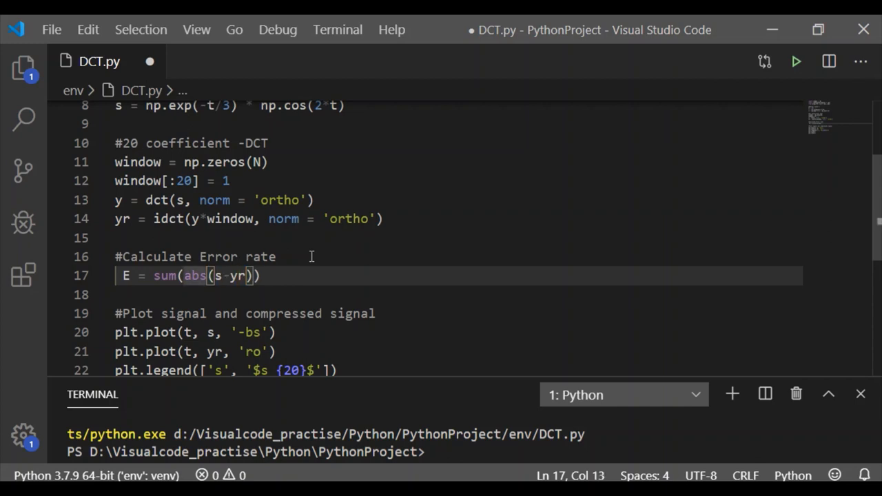
pyautogui.write('(')
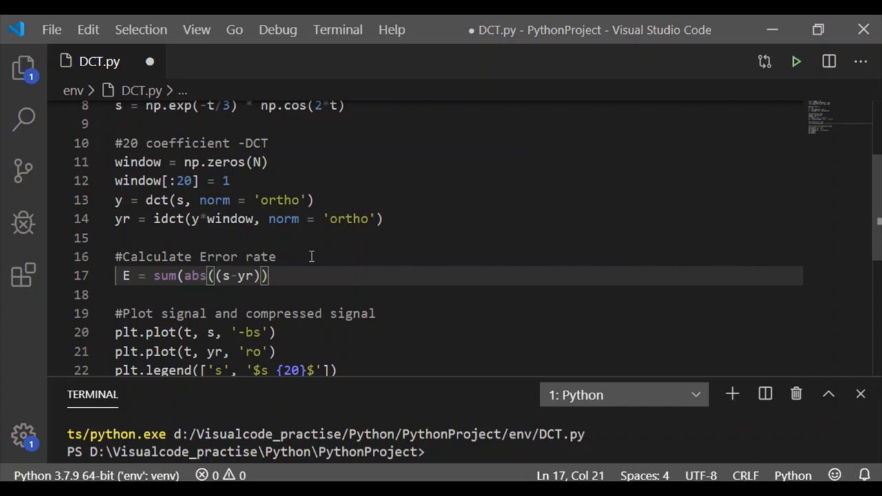
pyautogui.press('Left')
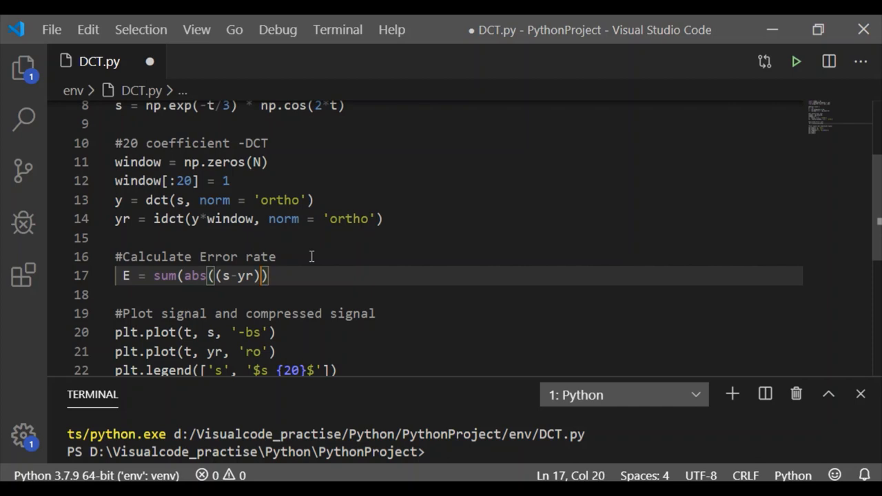
pyautogui.write('**2')
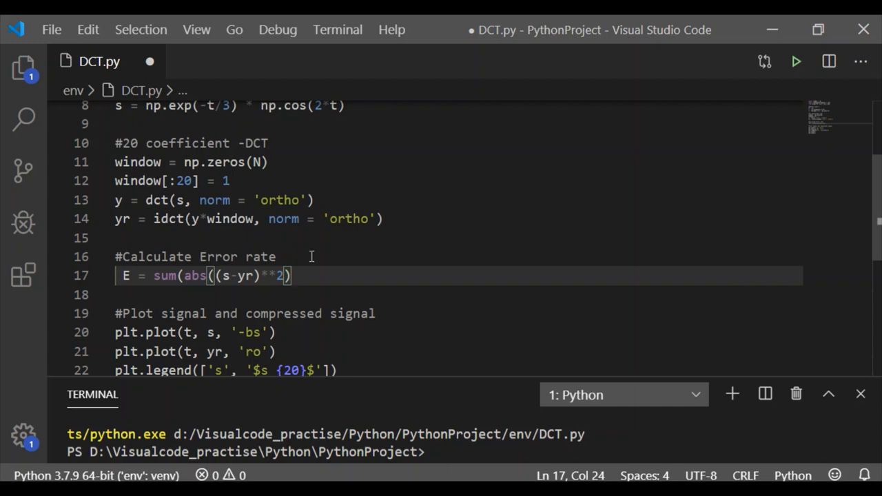
pyautogui.write(')')
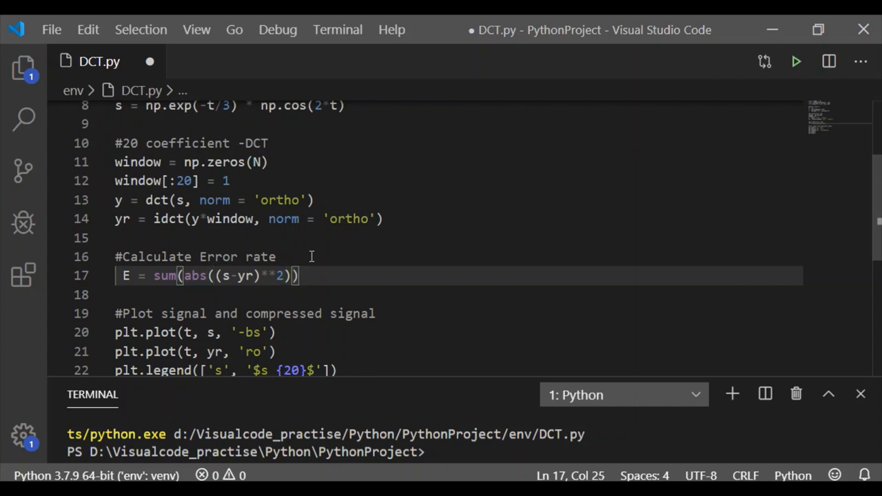
# Step: Divide by sum(abs(s**2)) to complete the relative error formula
pyautogui.write('/sum(abs())')
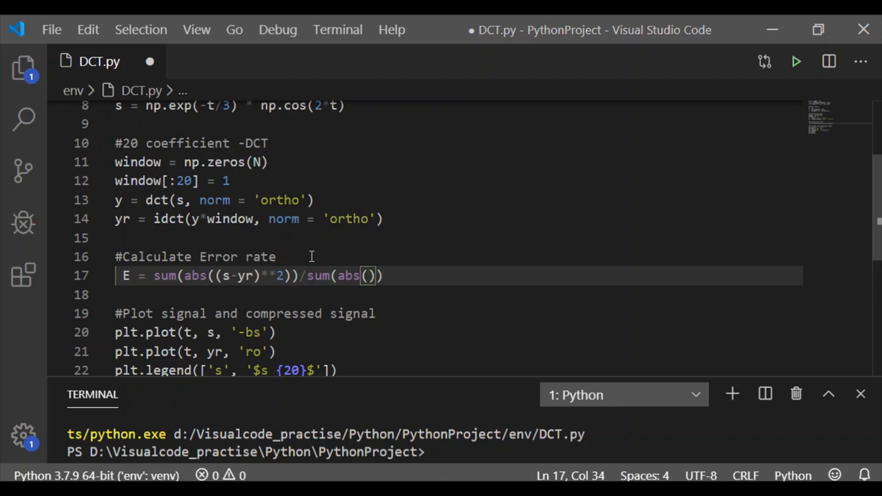
pyautogui.write('s*')
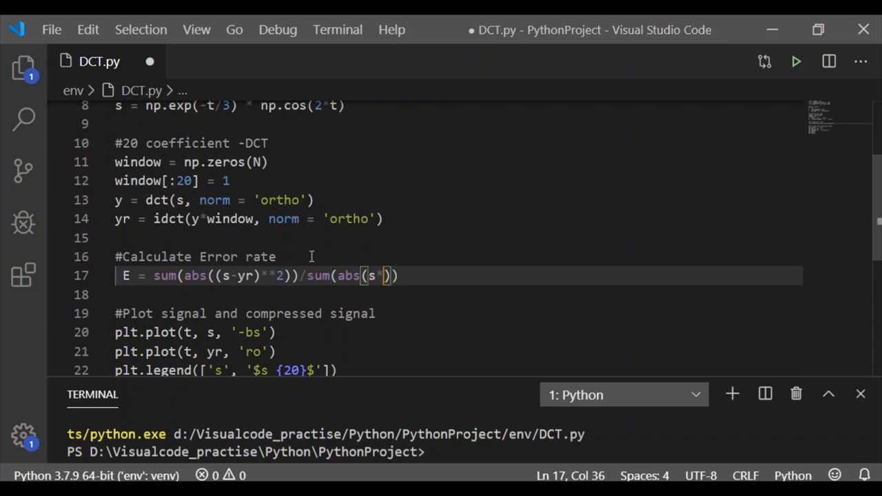
pyautogui.write('*2')
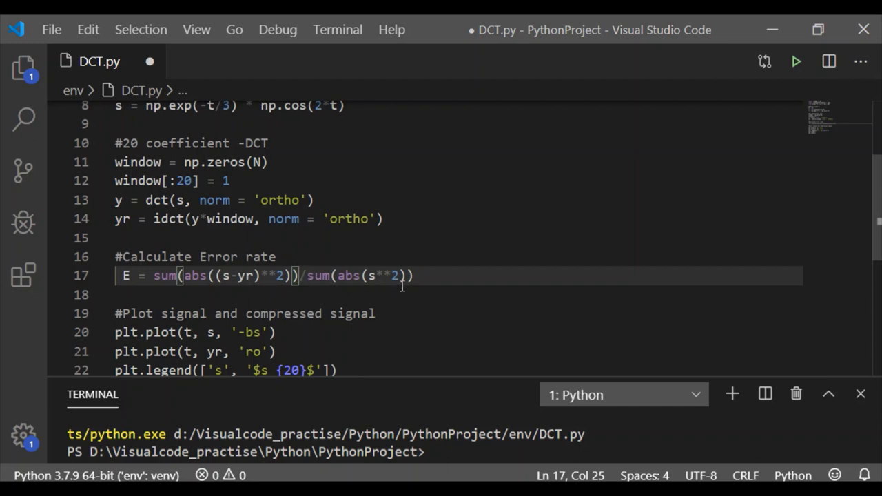
pyautogui.click(414, 276)
pyautogui.write('print')
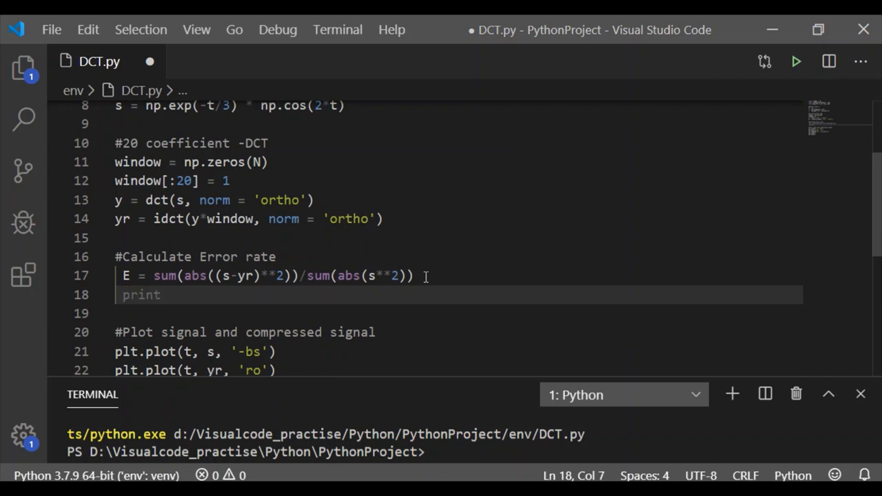
# Step: Add a print(E) line below the error-rate formula in DCT.py
pyautogui.write('()')
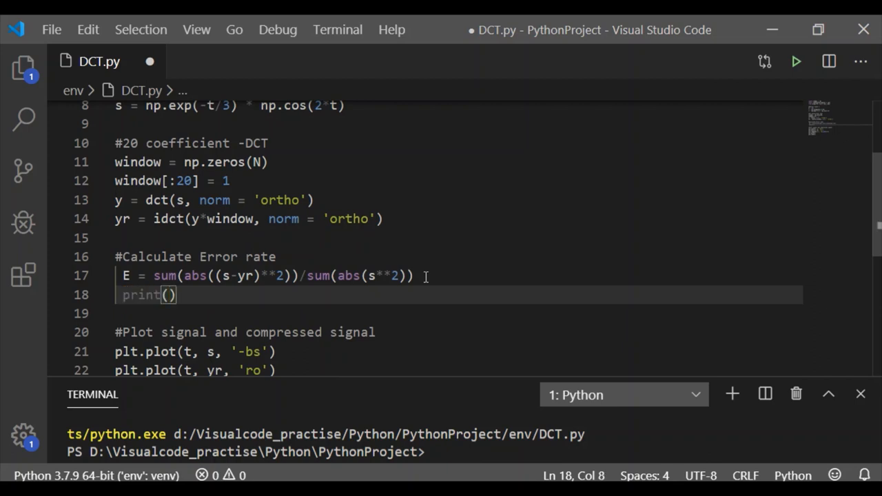
pyautogui.write('E')
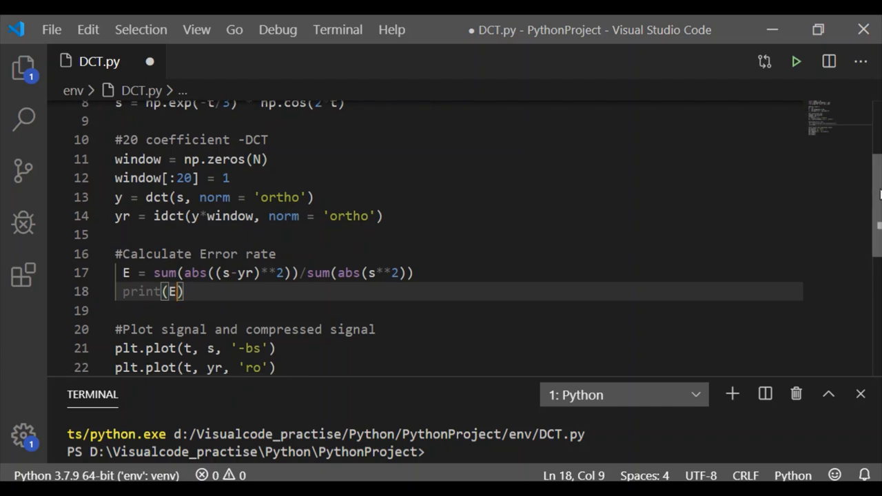
pyautogui.scroll(-3)
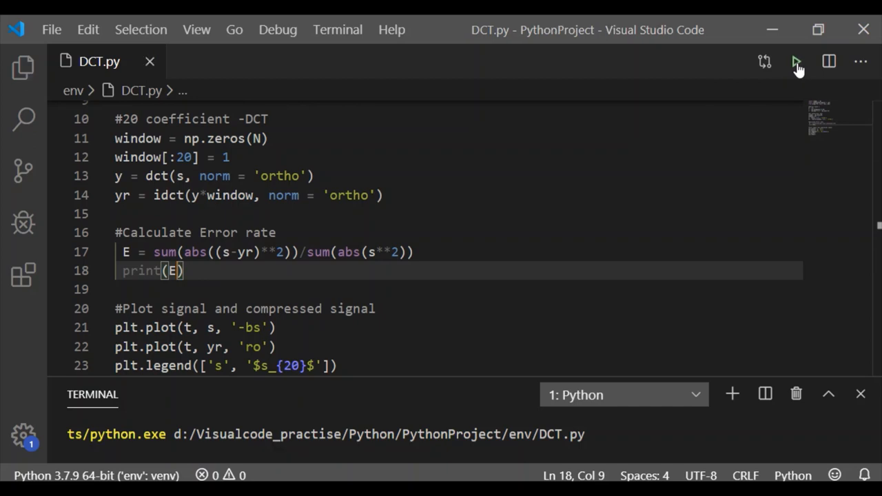
# Step: Run DCT.py, unindent lines 17-18 after the IndentationError, and run it again
pyautogui.click(797, 61)
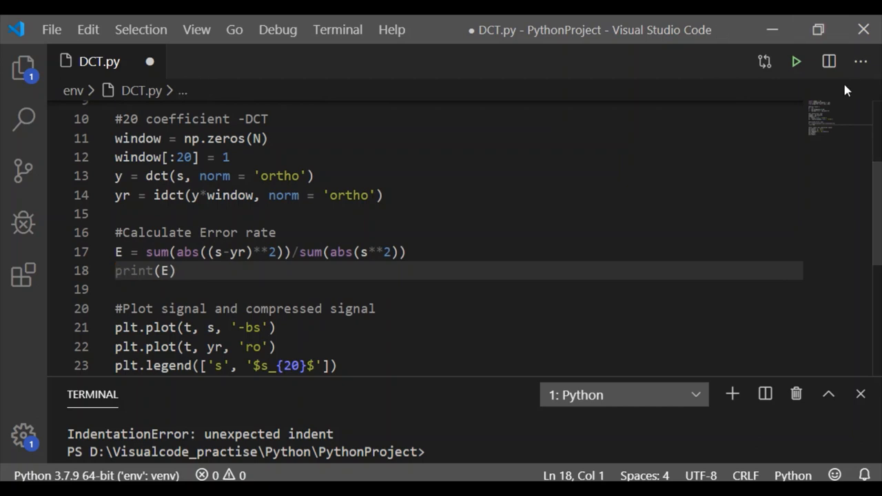
pyautogui.click(796, 61)
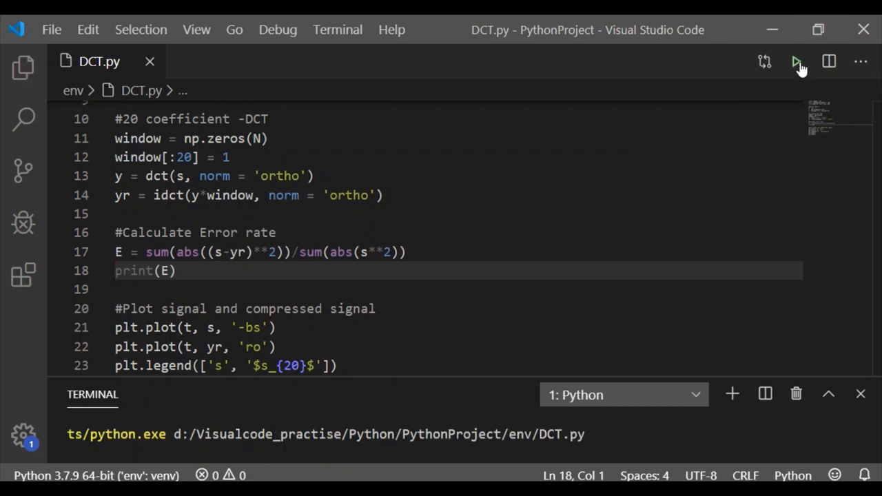
# Step: Run DCT.py to show the plot and error 0.00109, moving Figure 1 beside the editor
pyautogui.click(797, 61)
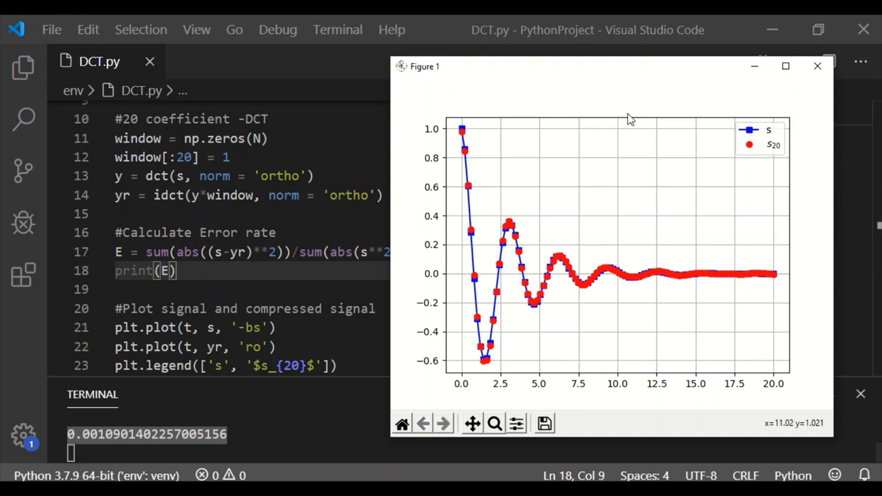
pyautogui.moveTo(628, 66); pyautogui.dragTo(646, 42)
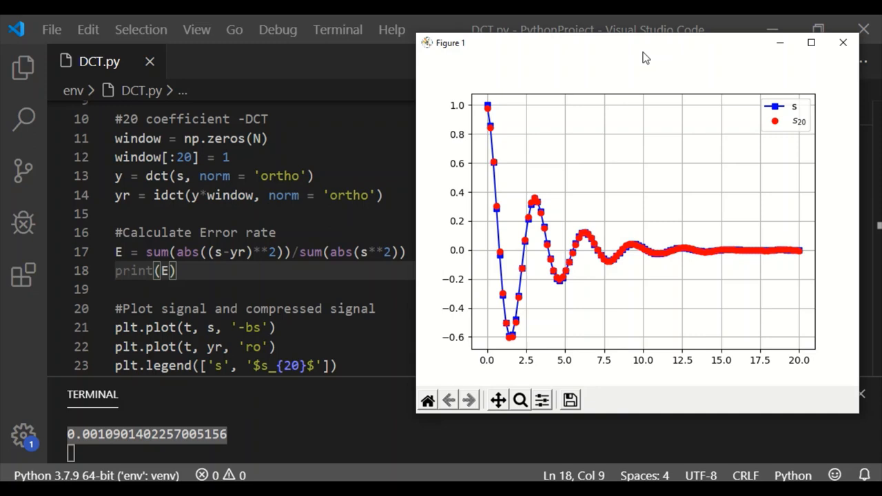
pyautogui.moveTo(642, 56)
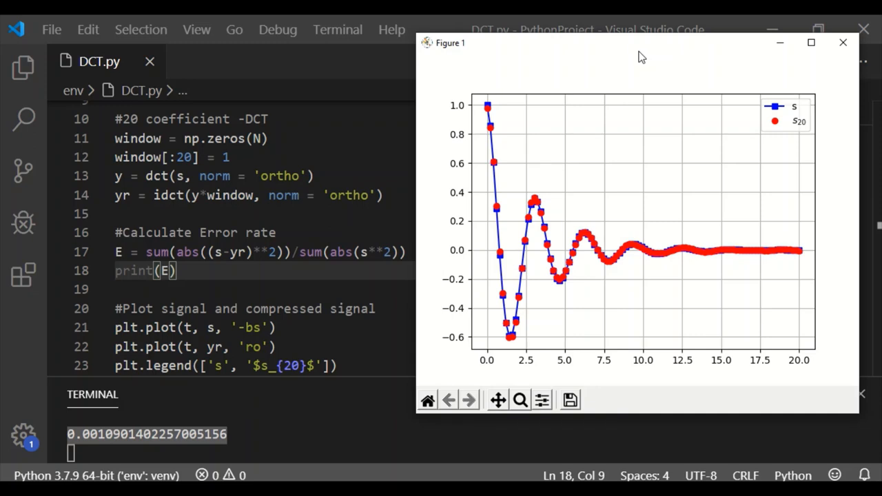
pyautogui.moveTo(524, 149)
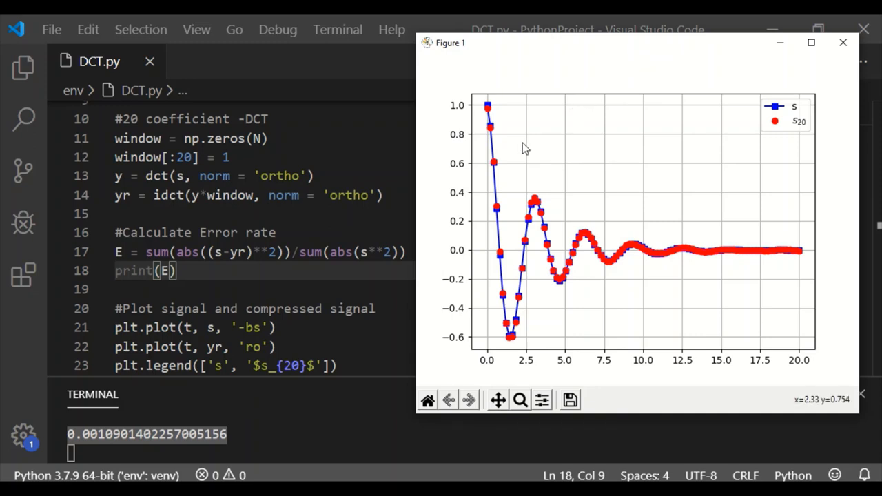
pyautogui.moveTo(337, 90)
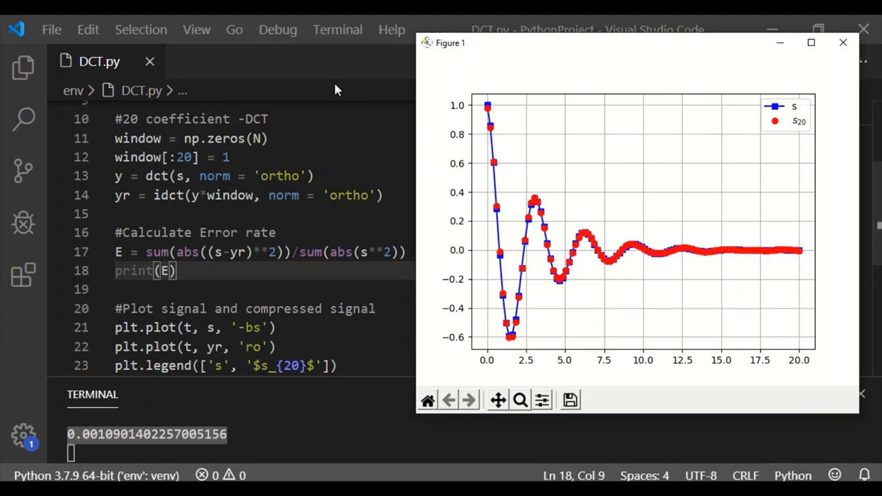